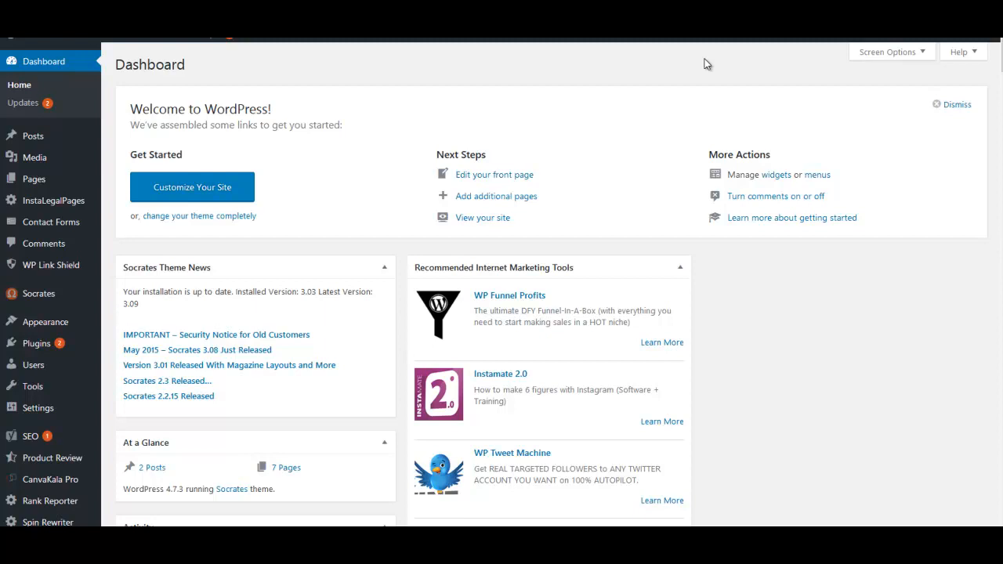
{"action": "mouse_move", "coordinate": [661, 91]}
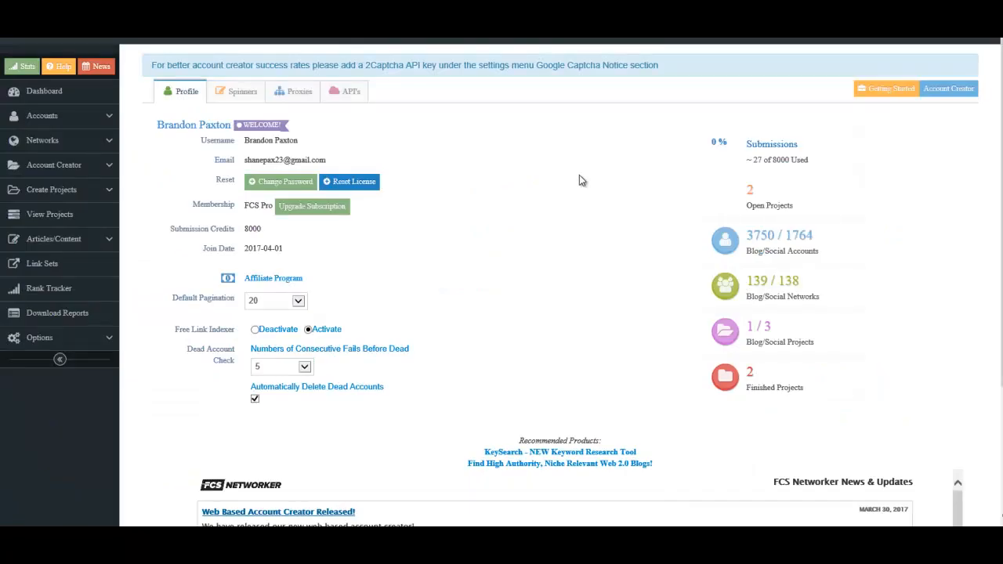
{"action": "mouse_move", "coordinate": [554, 175]}
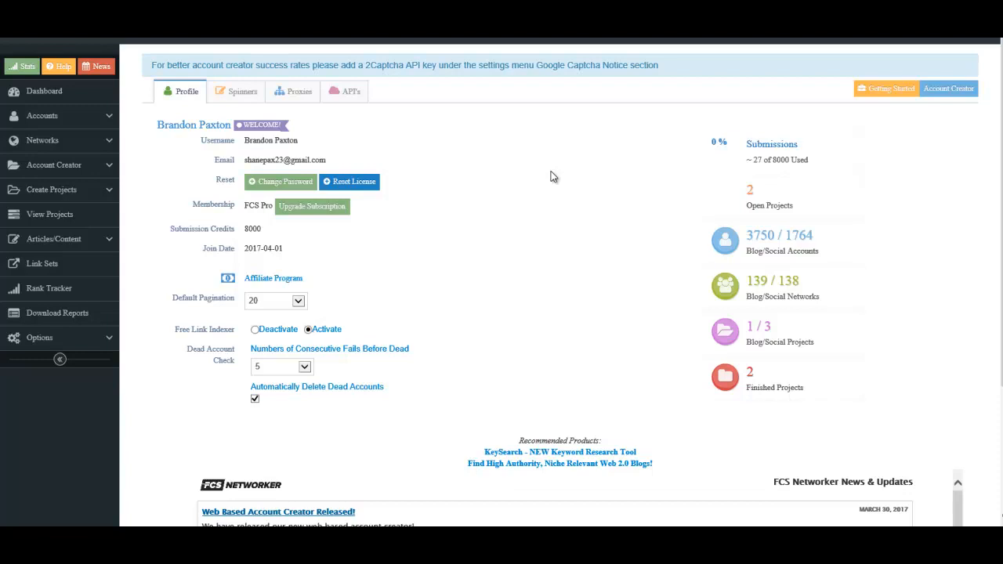
{"action": "mouse_move", "coordinate": [549, 176]}
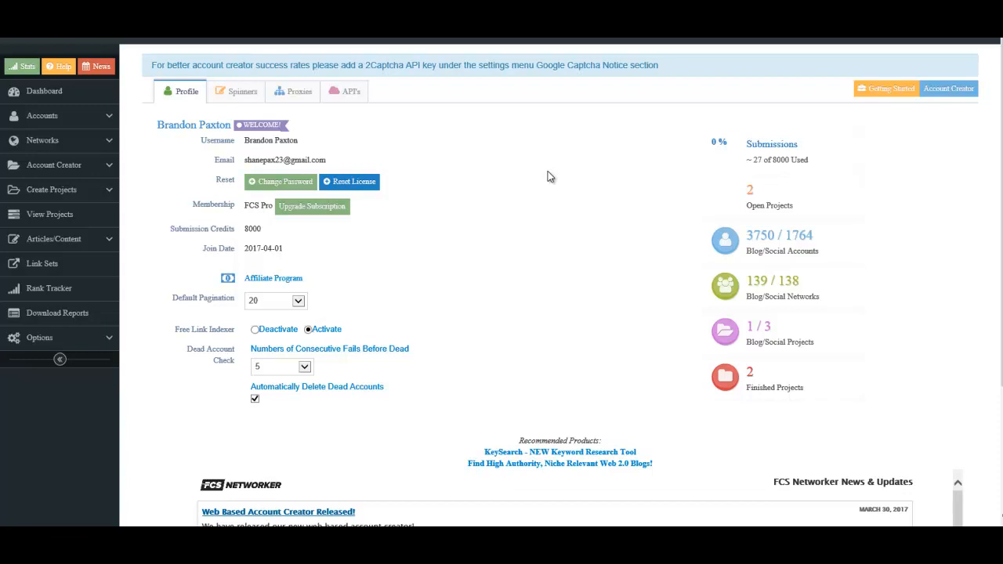
{"action": "mouse_move", "coordinate": [112, 338]}
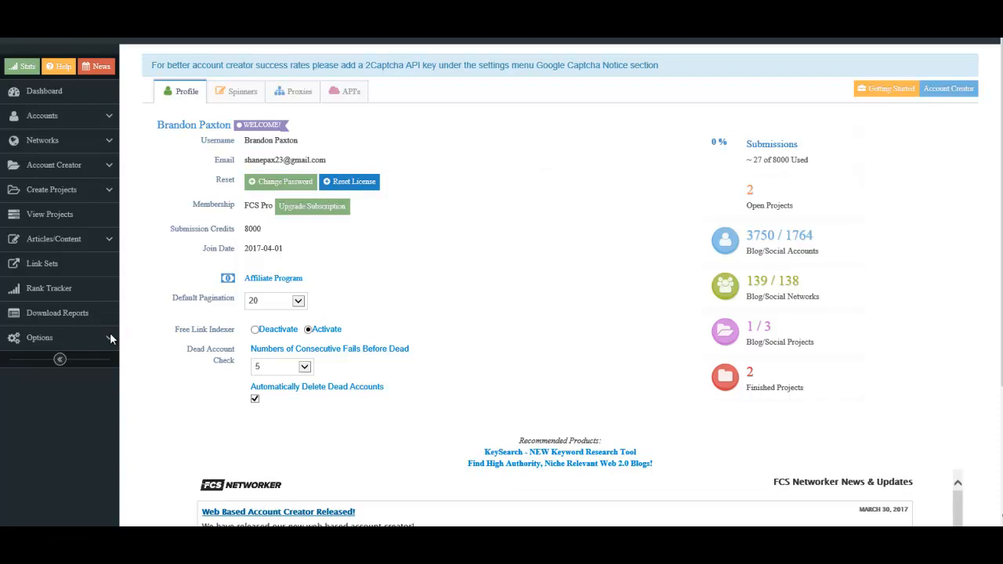
{"action": "mouse_move", "coordinate": [639, 349]}
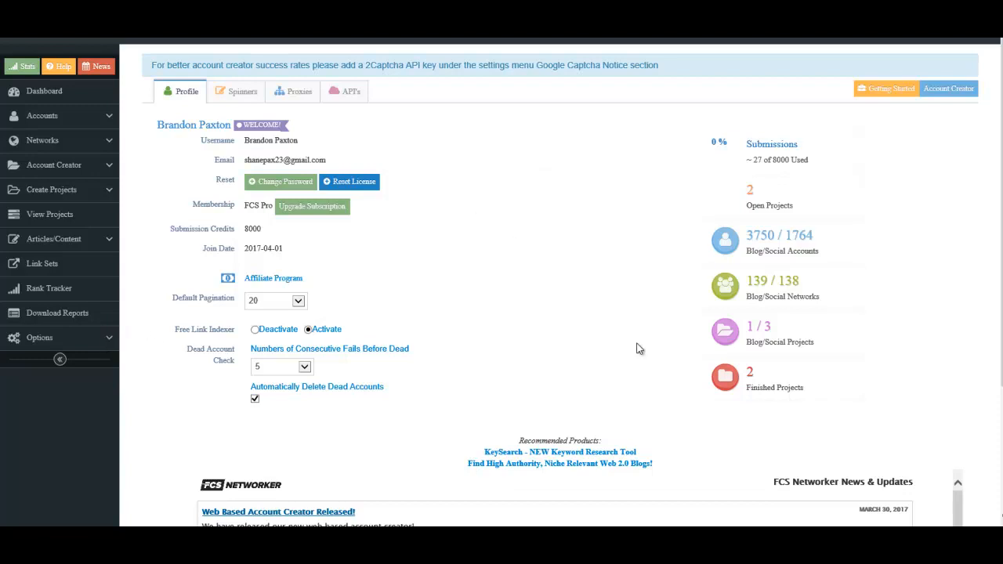
{"action": "mouse_move", "coordinate": [725, 521]}
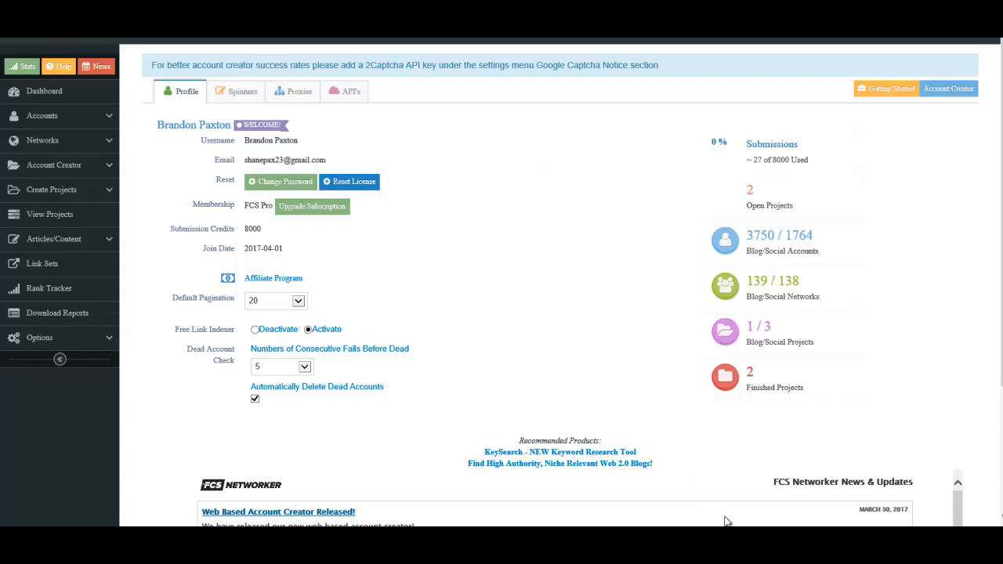
{"action": "mouse_move", "coordinate": [568, 336]}
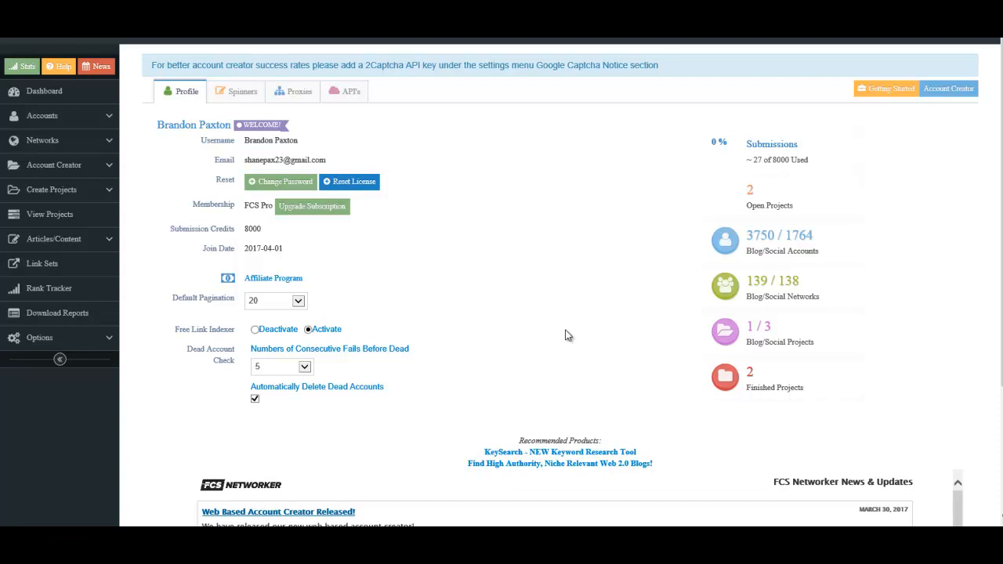
{"action": "mouse_move", "coordinate": [528, 312]}
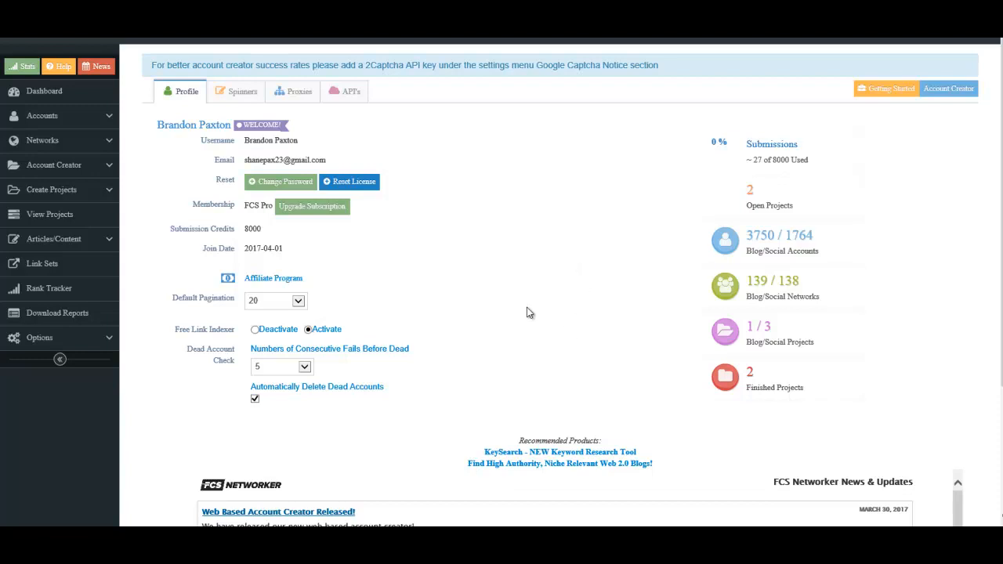
{"action": "mouse_move", "coordinate": [540, 303]}
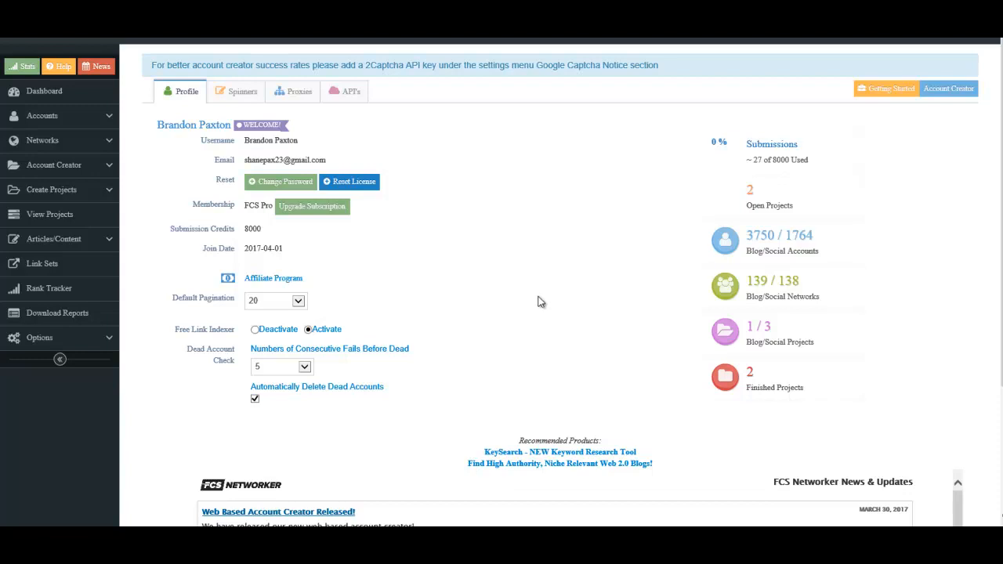
{"action": "mouse_move", "coordinate": [109, 339]}
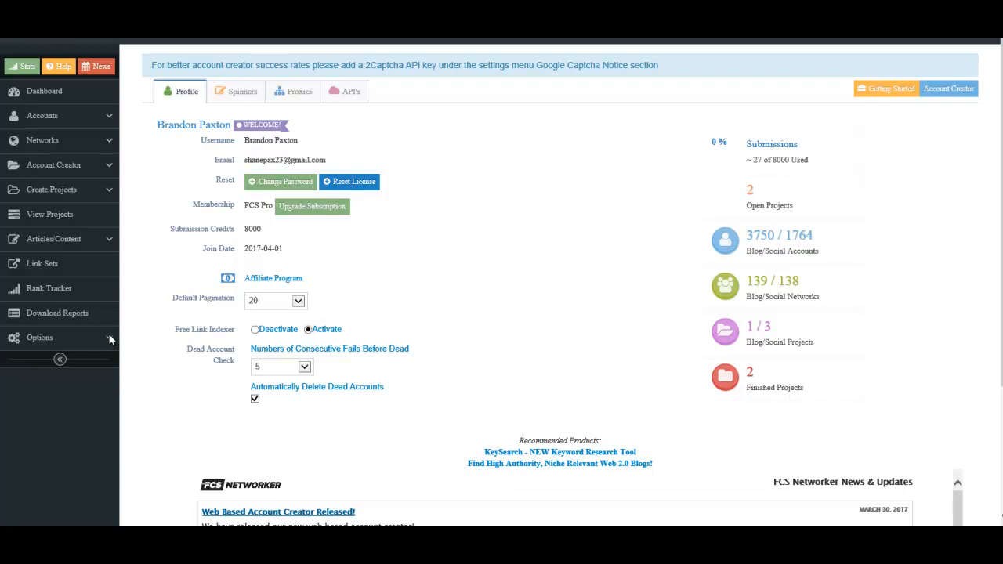
{"action": "mouse_move", "coordinate": [556, 263]}
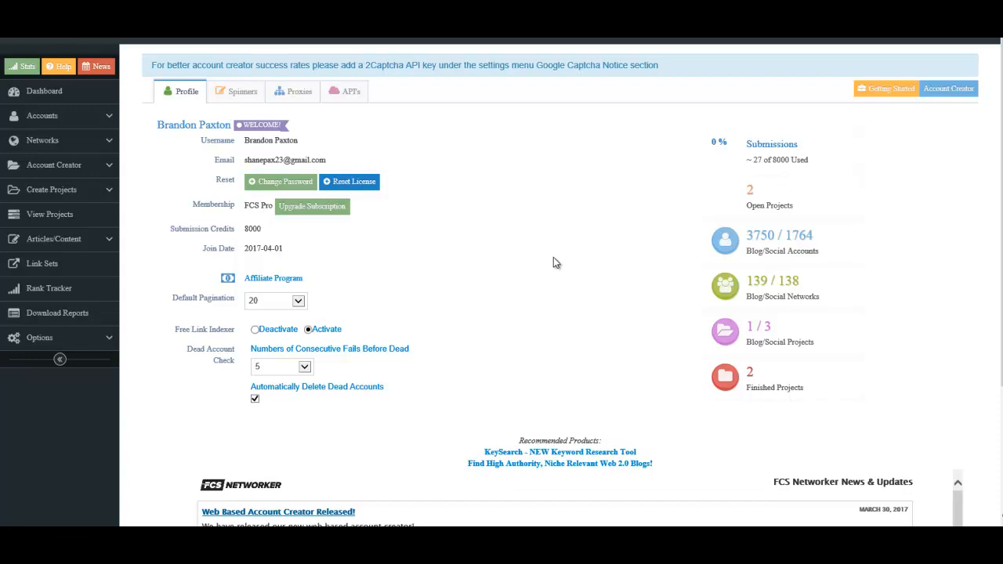
{"action": "mouse_move", "coordinate": [301, 98]}
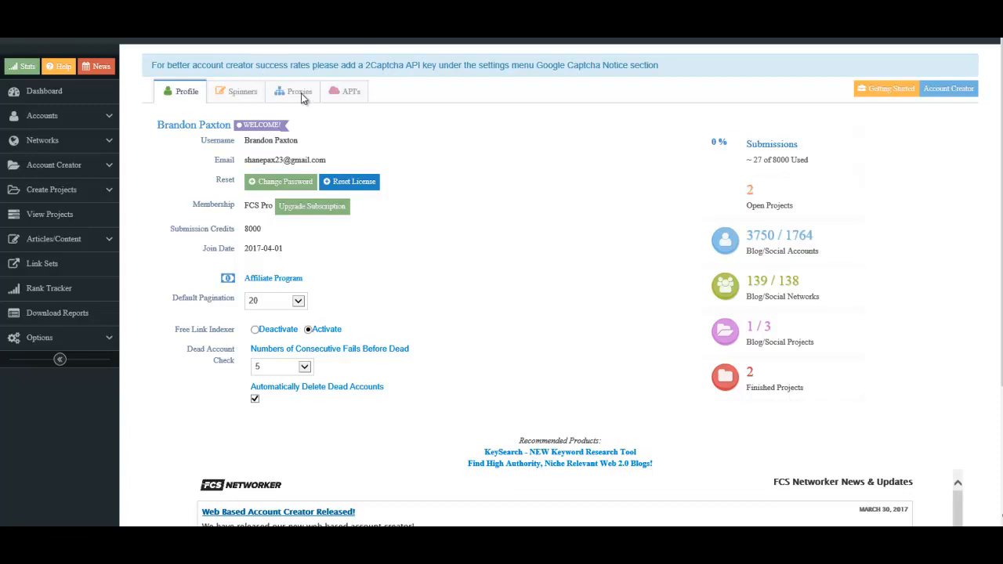
{"action": "mouse_move", "coordinate": [525, 168]}
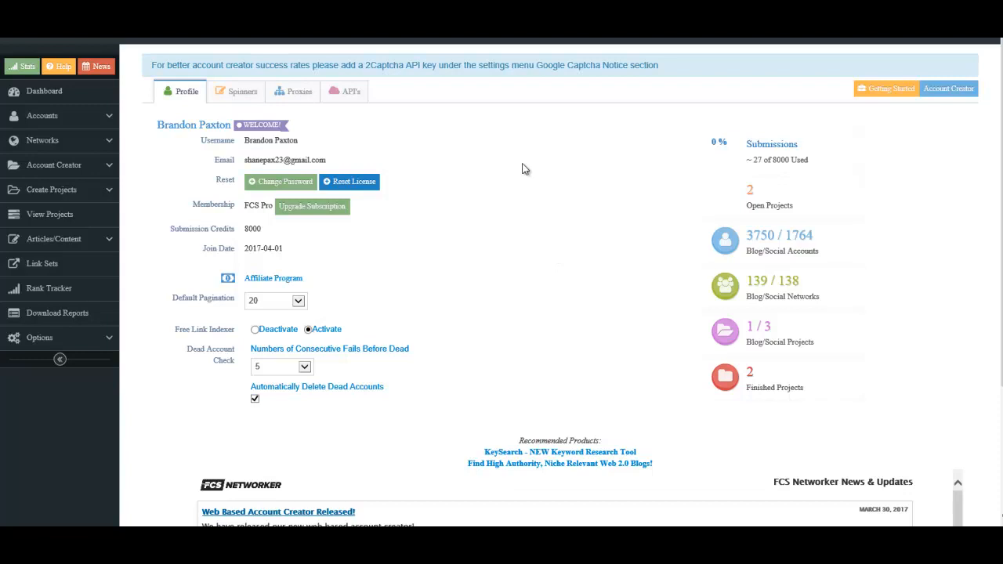
{"action": "mouse_move", "coordinate": [508, 173]}
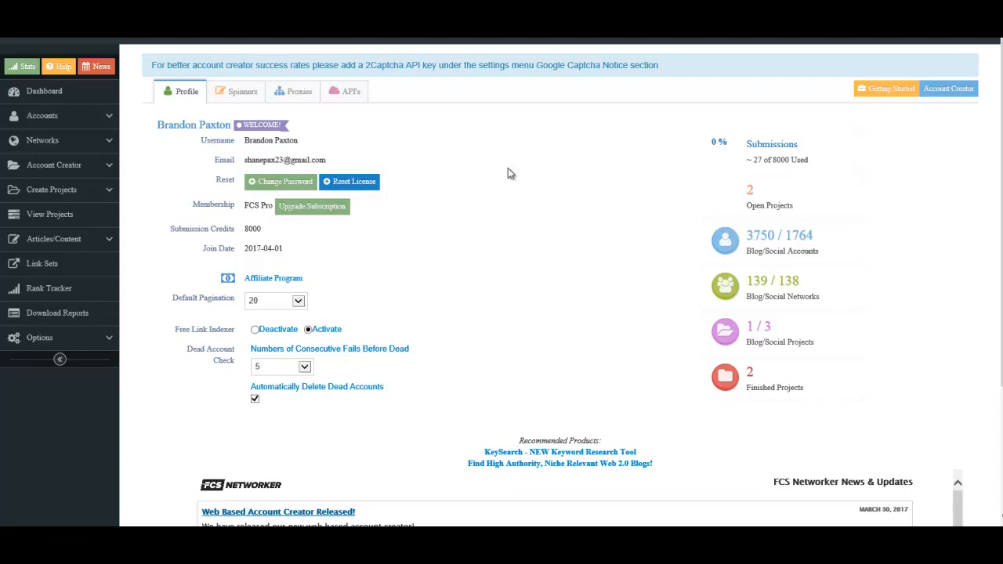
Expand the Options menu to list FCS Forum, User Proxies, Tutorials, Support and Affiliate Program.
{"action": "left_click", "coordinate": [39, 338]}
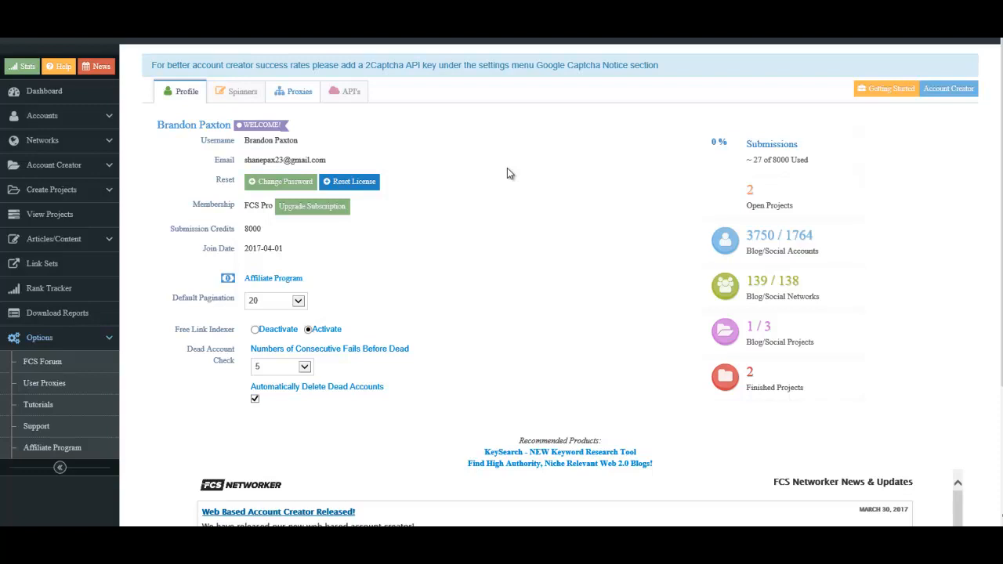
{"action": "mouse_move", "coordinate": [237, 96]}
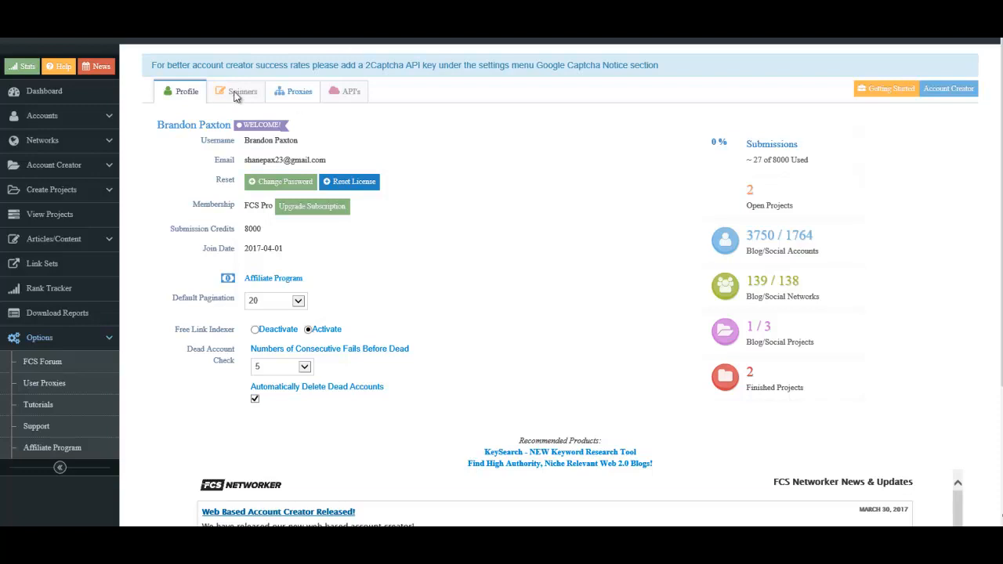
Check the spinner and proxy settings, then view the APIs page for indexing and content services.
{"action": "left_click", "coordinate": [242, 91]}
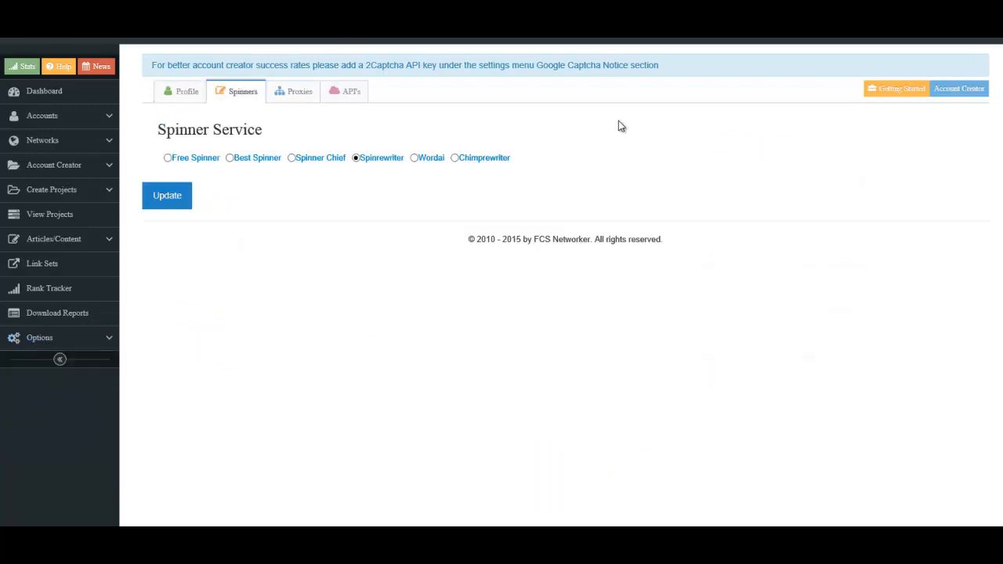
{"action": "mouse_move", "coordinate": [350, 205]}
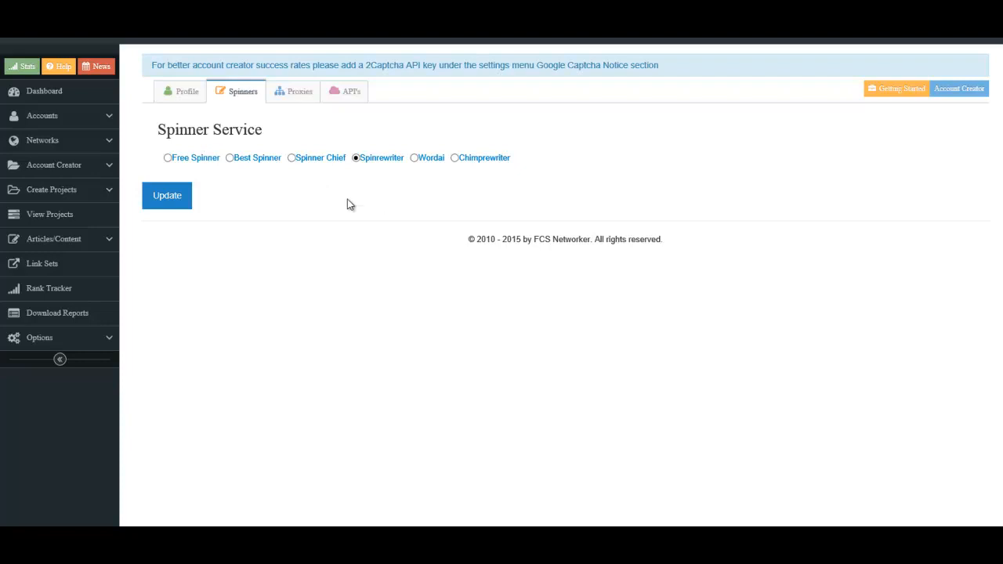
{"action": "mouse_move", "coordinate": [391, 181]}
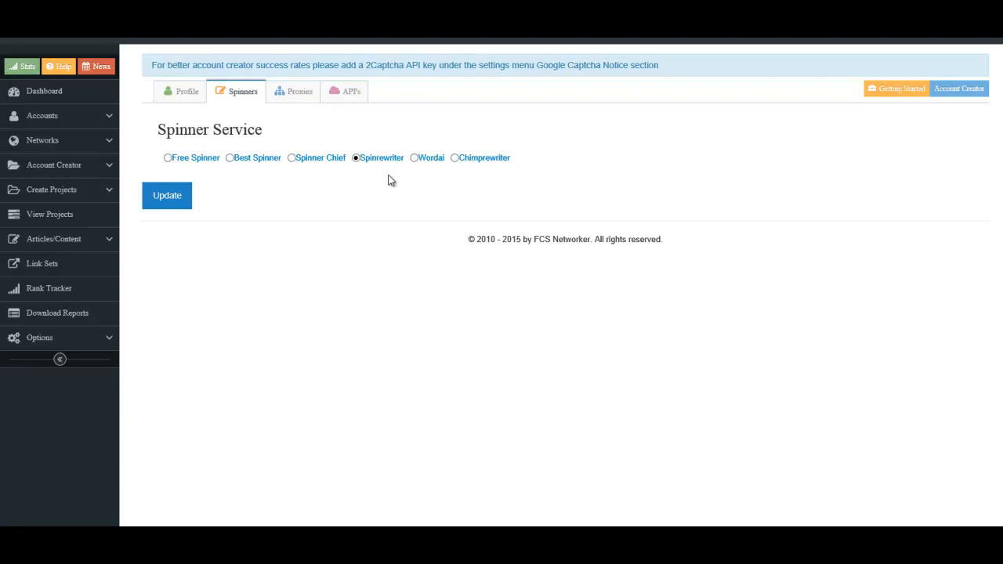
{"action": "mouse_move", "coordinate": [385, 178]}
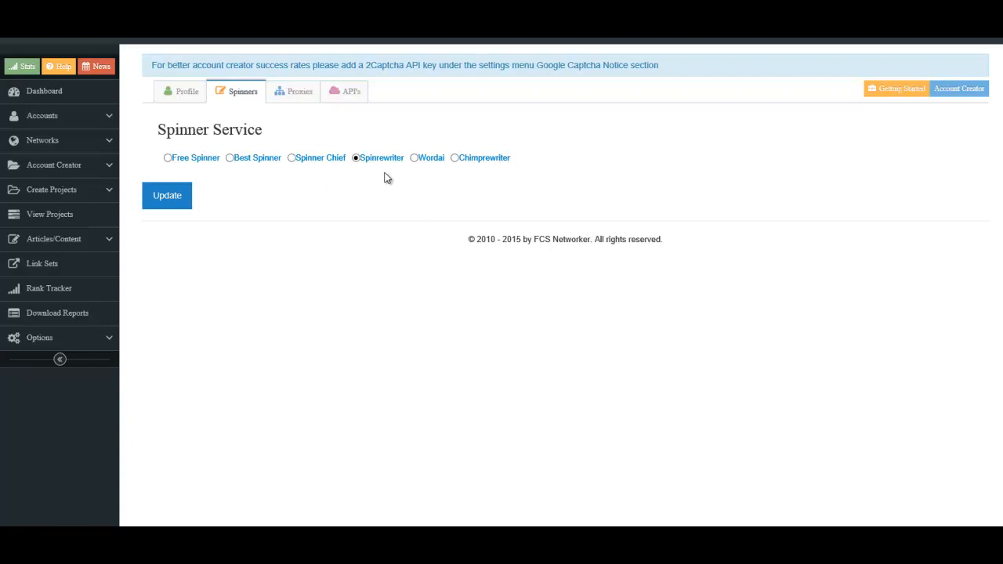
{"action": "mouse_move", "coordinate": [377, 185]}
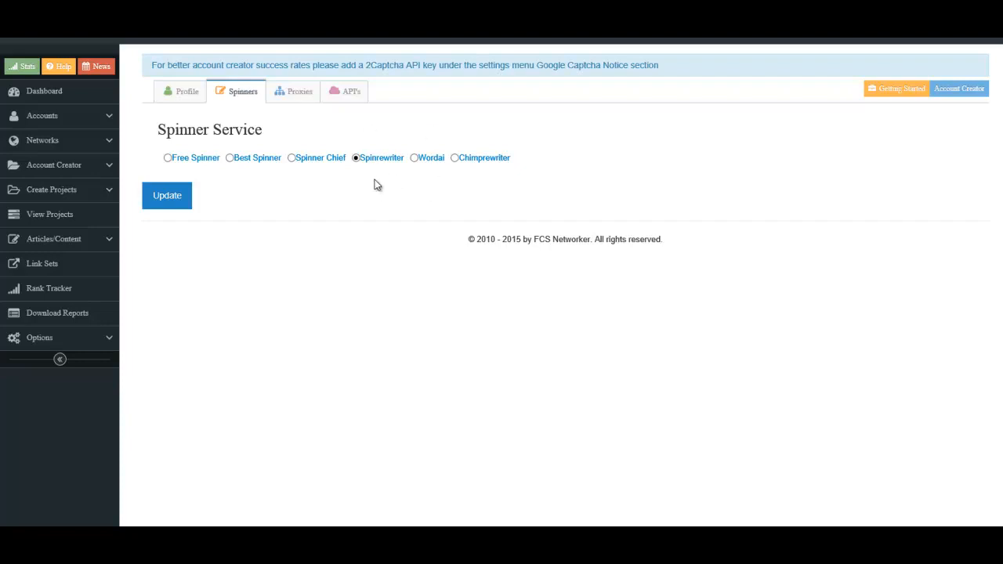
{"action": "mouse_move", "coordinate": [398, 188]}
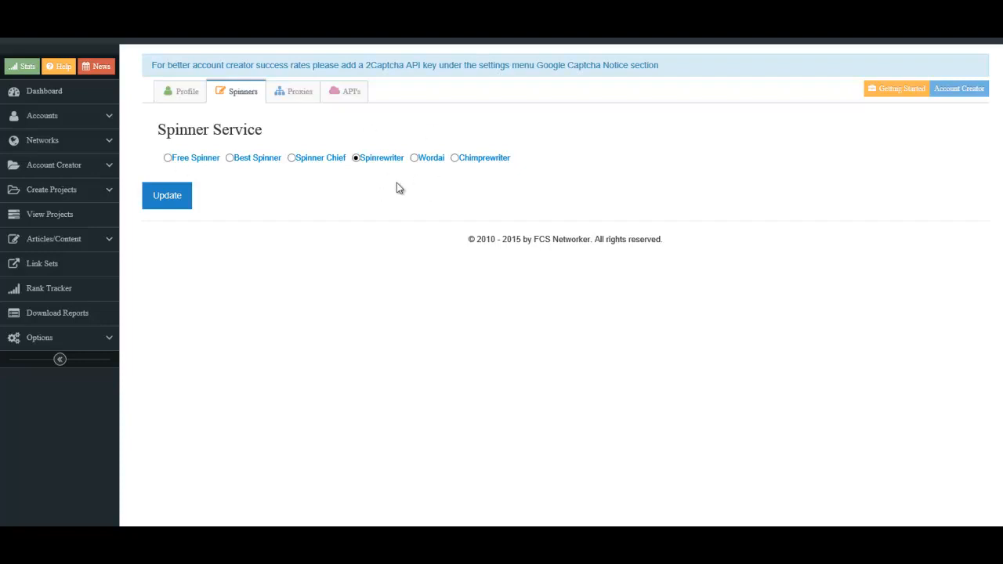
{"action": "mouse_move", "coordinate": [445, 188]}
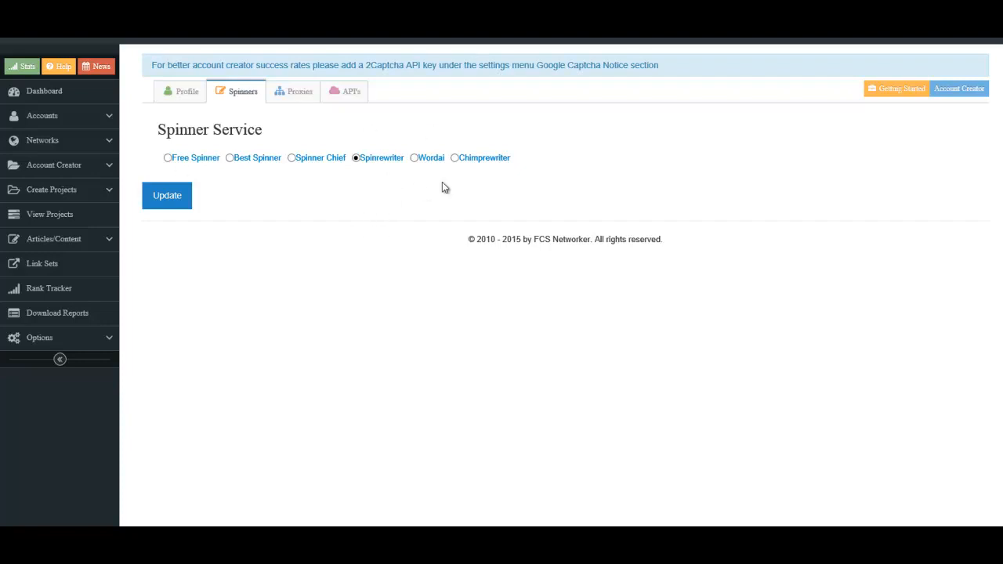
{"action": "mouse_move", "coordinate": [401, 171]}
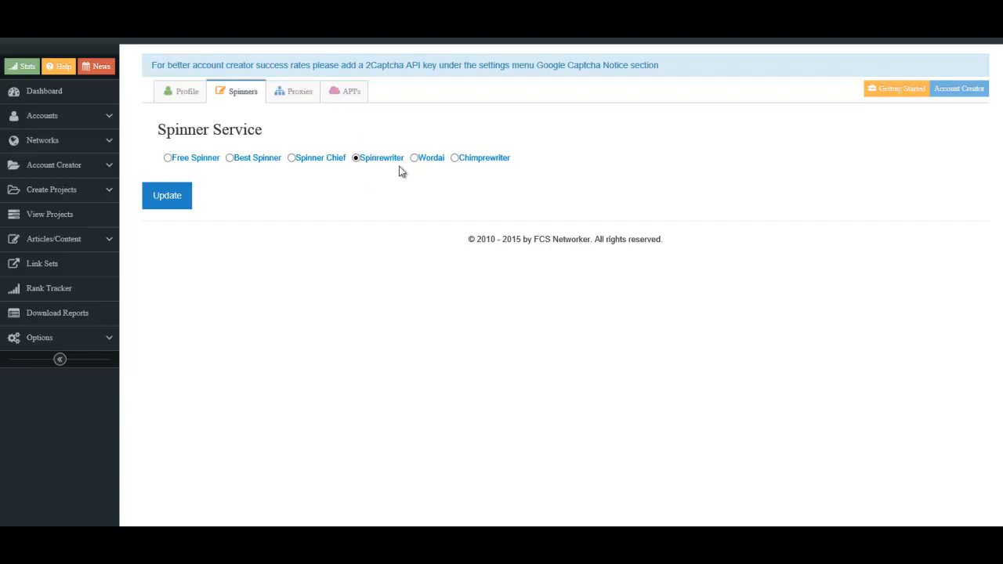
{"action": "left_click", "coordinate": [300, 91]}
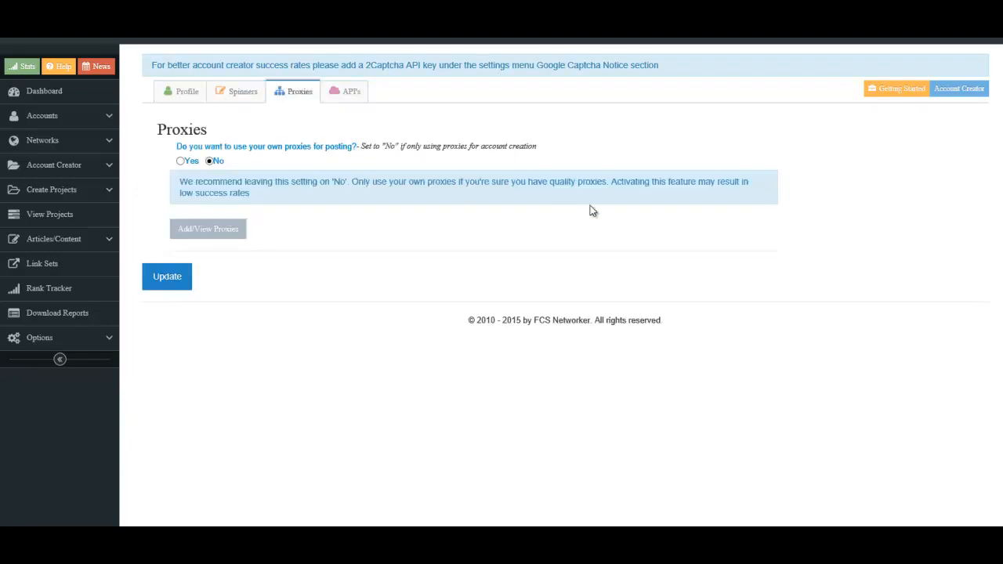
{"action": "mouse_move", "coordinate": [384, 207]}
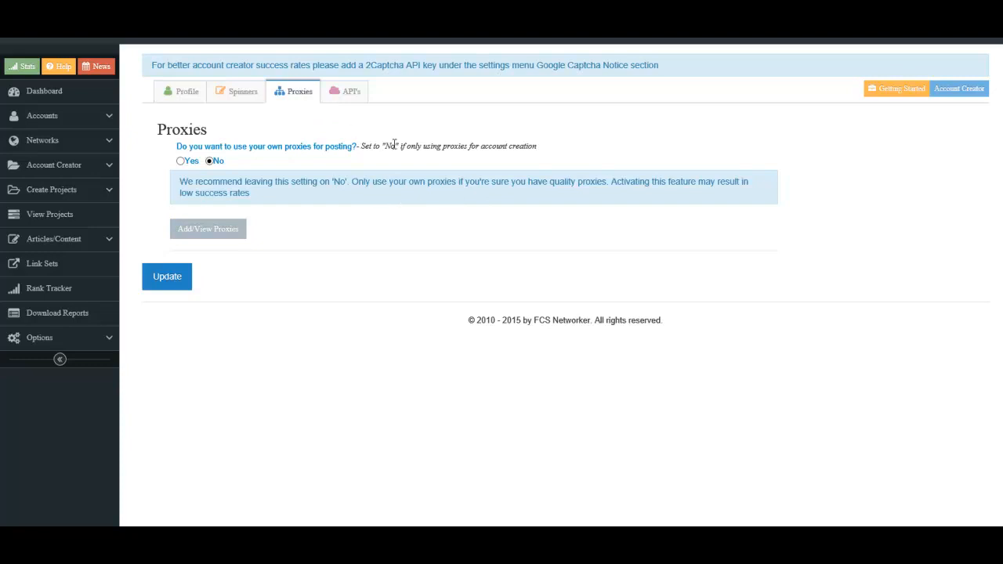
{"action": "left_click", "coordinate": [351, 91]}
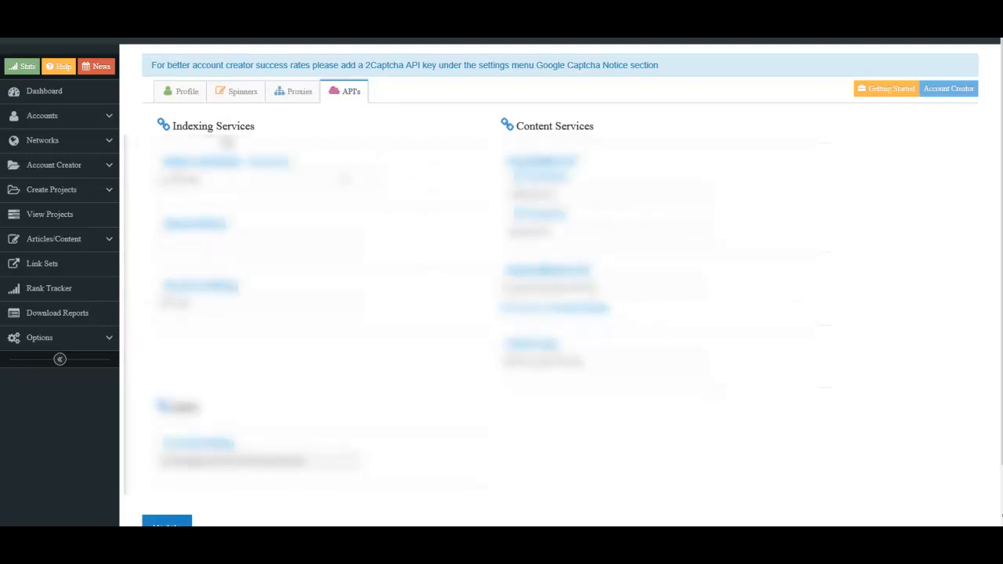
{"action": "mouse_move", "coordinate": [303, 208]}
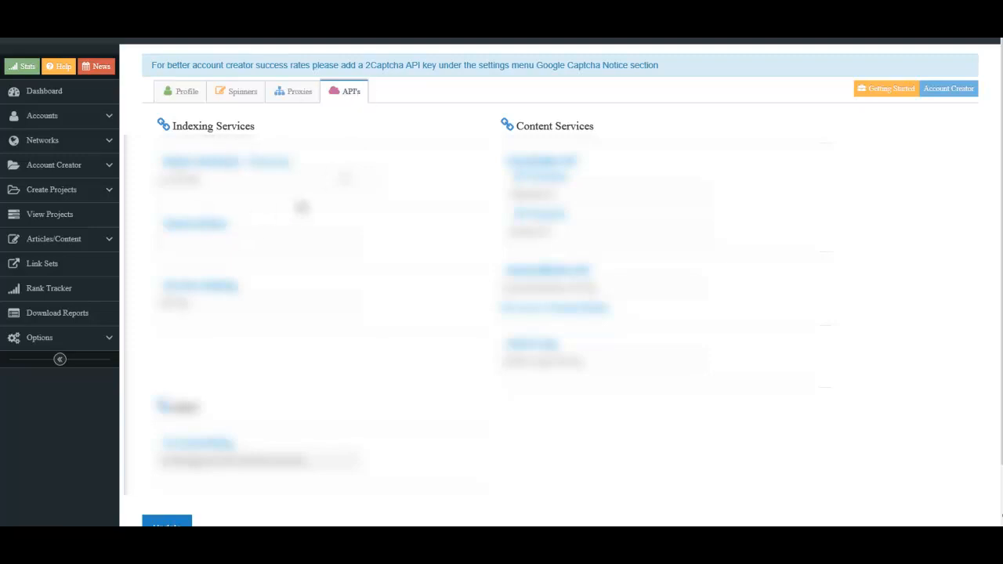
{"action": "mouse_move", "coordinate": [351, 188]}
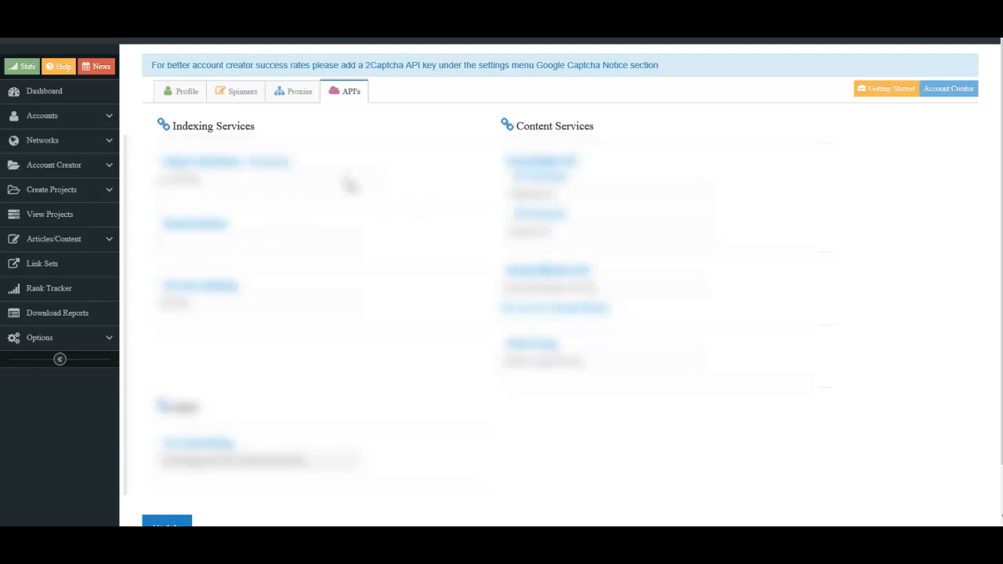
{"action": "mouse_move", "coordinate": [296, 240]}
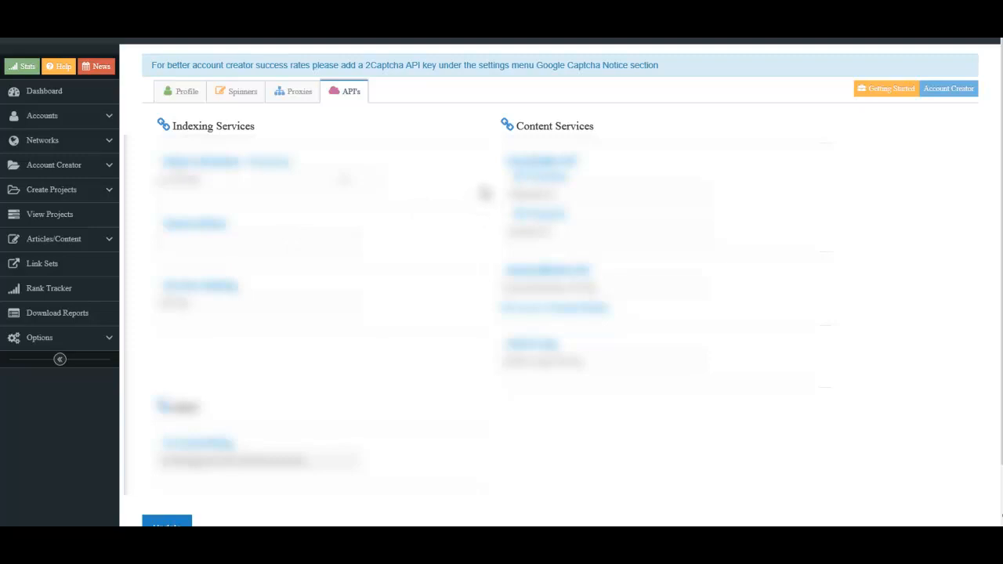
Return to the profile overview and expand Account Creator to show Add and View Projects.
{"action": "left_click", "coordinate": [187, 91]}
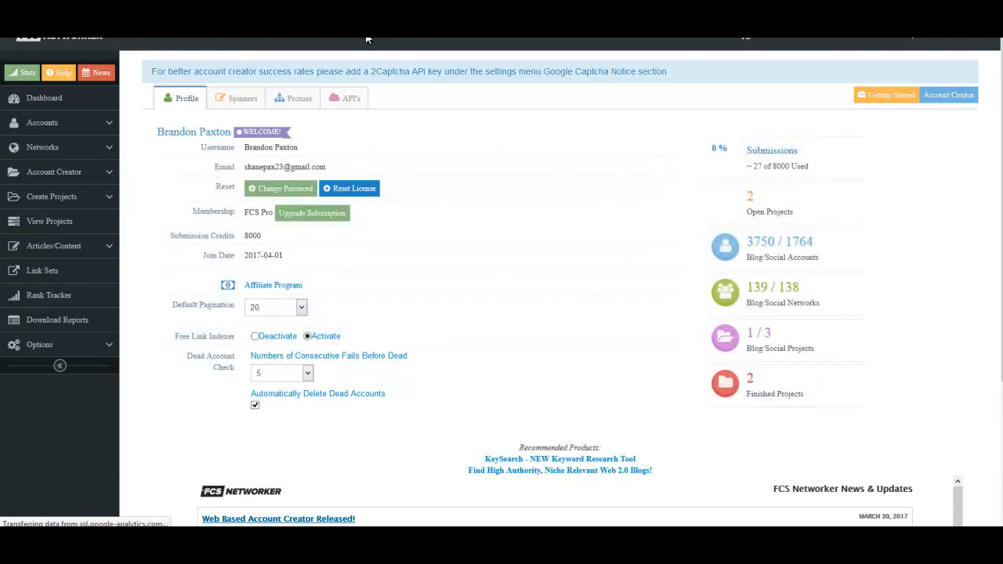
{"action": "mouse_move", "coordinate": [472, 112]}
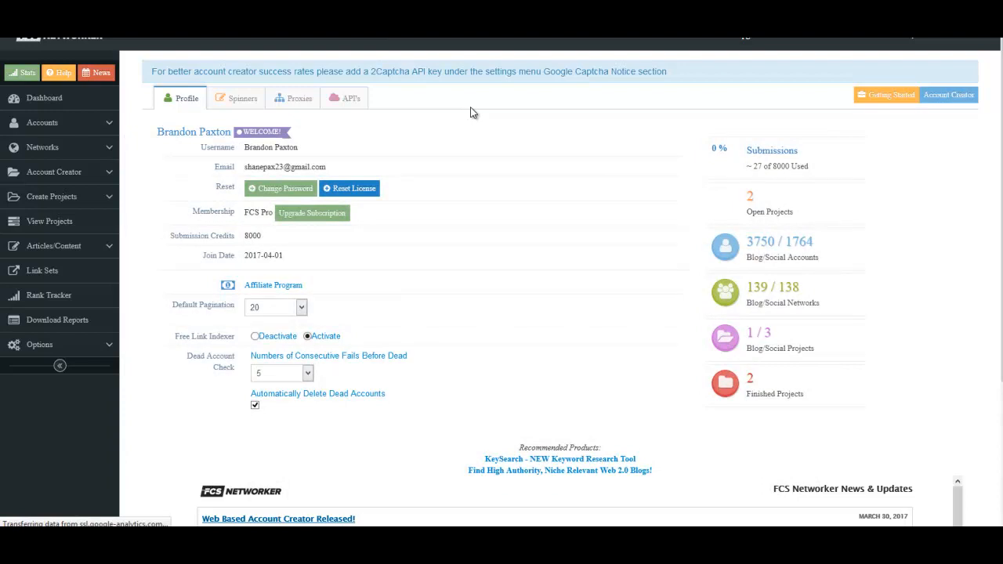
{"action": "mouse_move", "coordinate": [342, 143]}
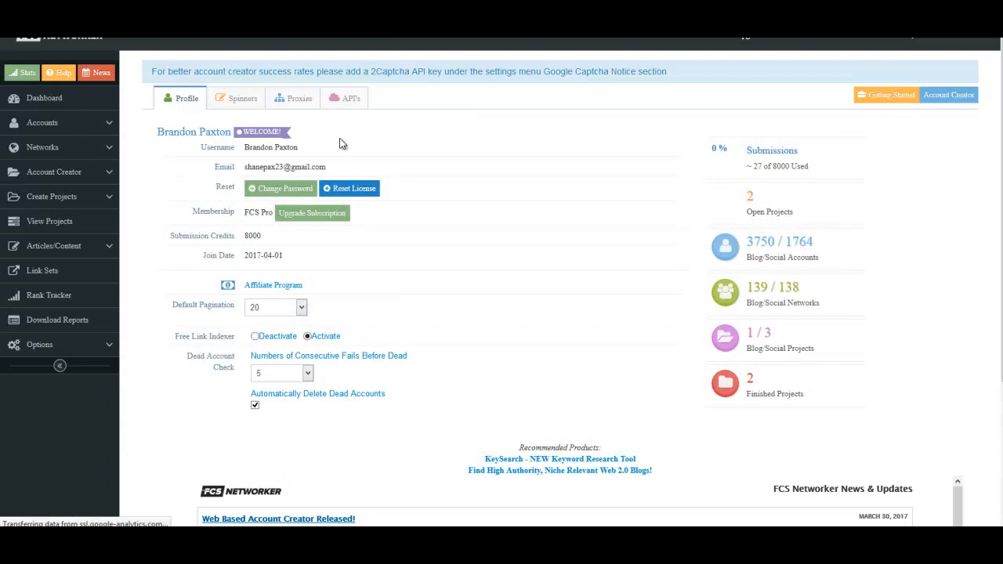
{"action": "mouse_move", "coordinate": [108, 175]}
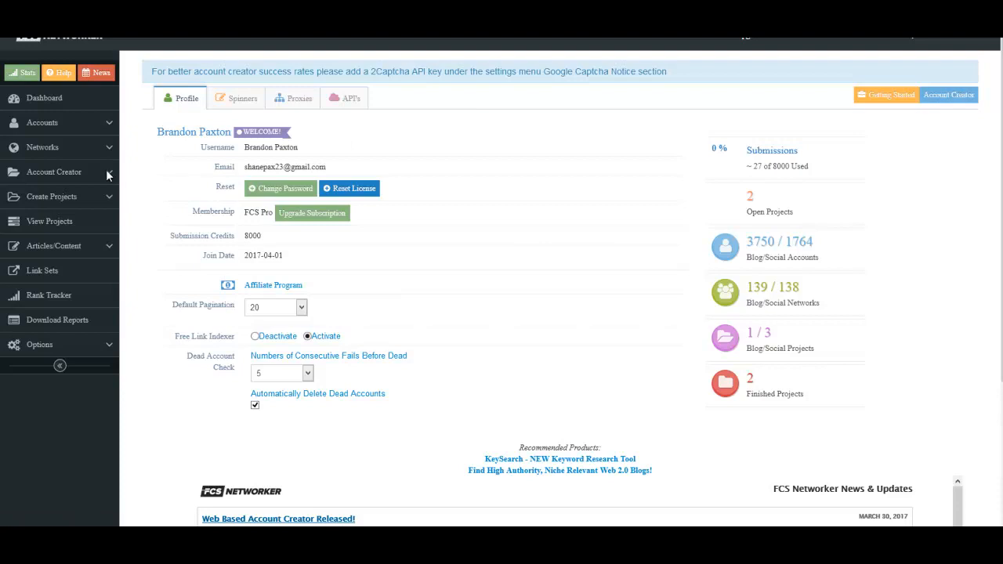
{"action": "left_click", "coordinate": [54, 172]}
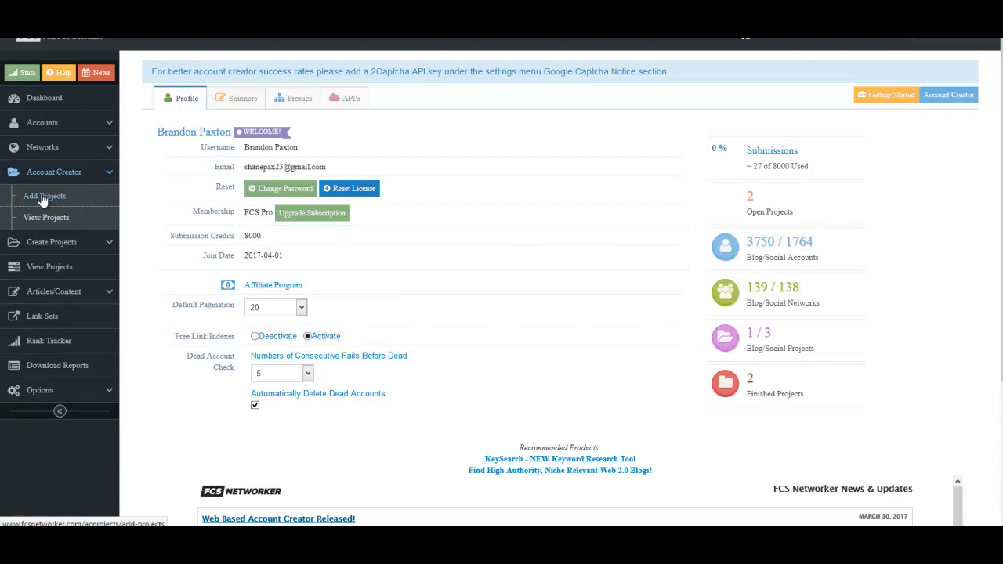
Open the Create Account Creator Project form from Account Creator > Add Projects.
{"action": "left_click", "coordinate": [45, 196]}
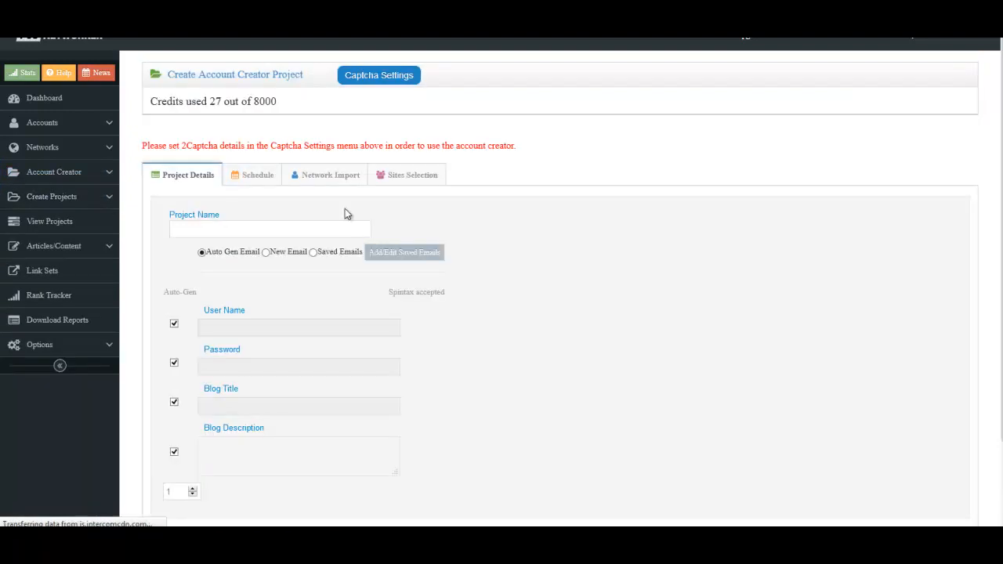
{"action": "mouse_move", "coordinate": [607, 129]}
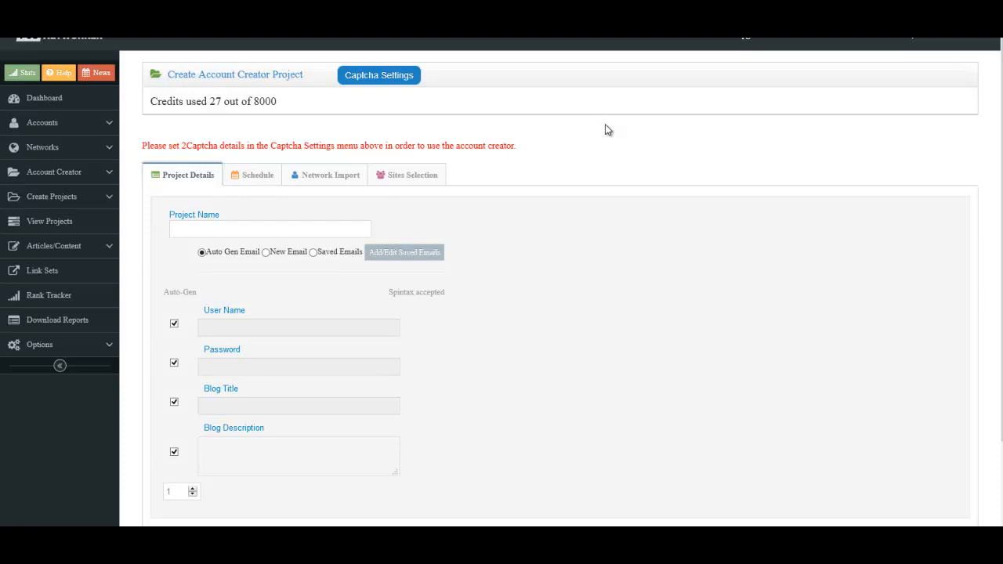
{"action": "mouse_move", "coordinate": [575, 160]}
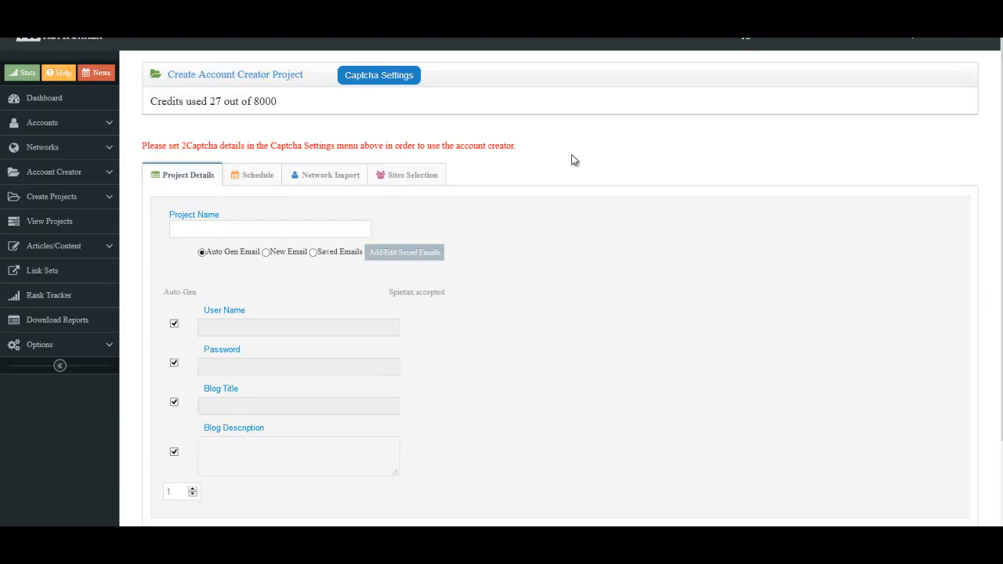
{"action": "mouse_move", "coordinate": [370, 86]}
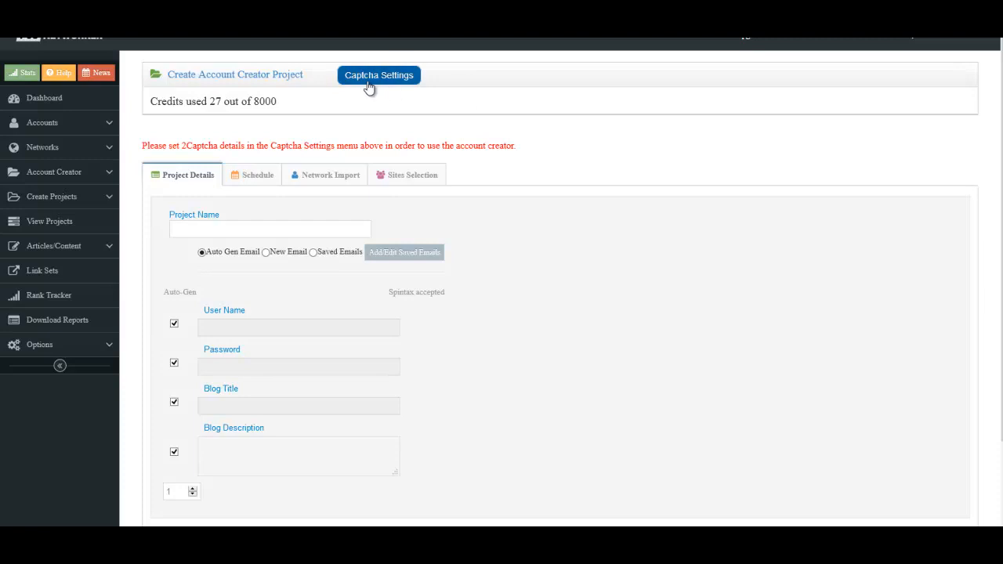
{"action": "mouse_move", "coordinate": [560, 127]}
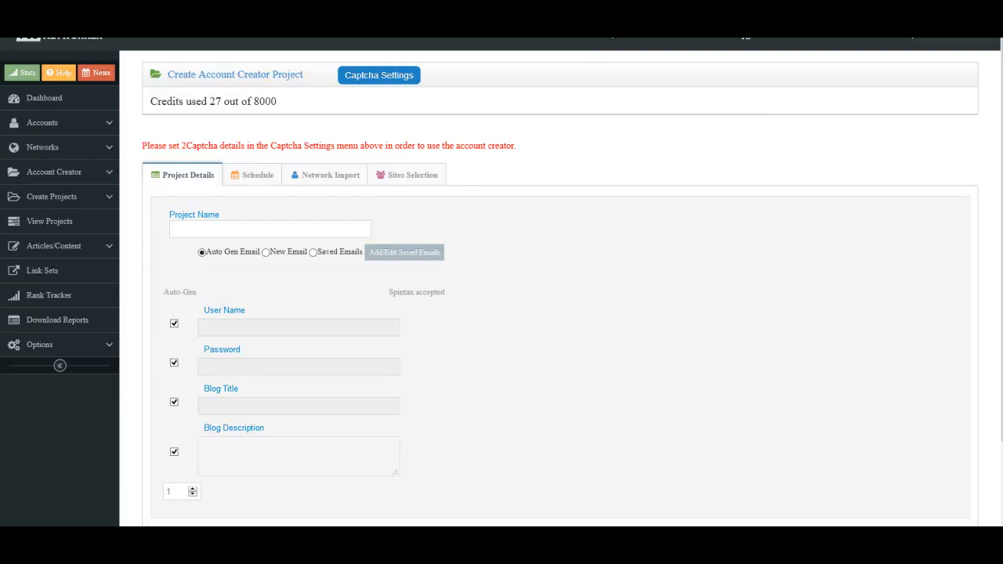
{"action": "mouse_move", "coordinate": [637, 145]}
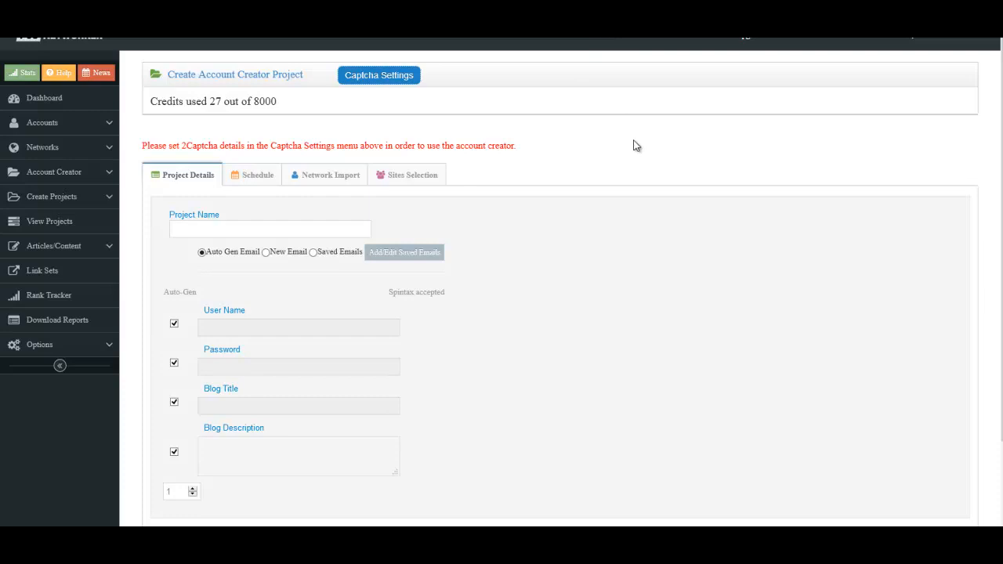
{"action": "mouse_move", "coordinate": [623, 144]}
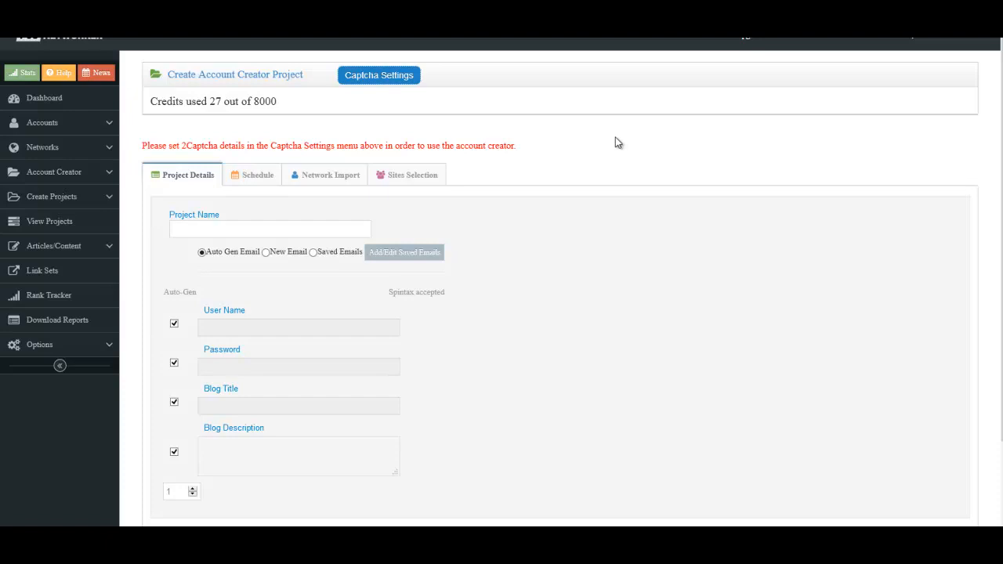
{"action": "mouse_move", "coordinate": [446, 177]}
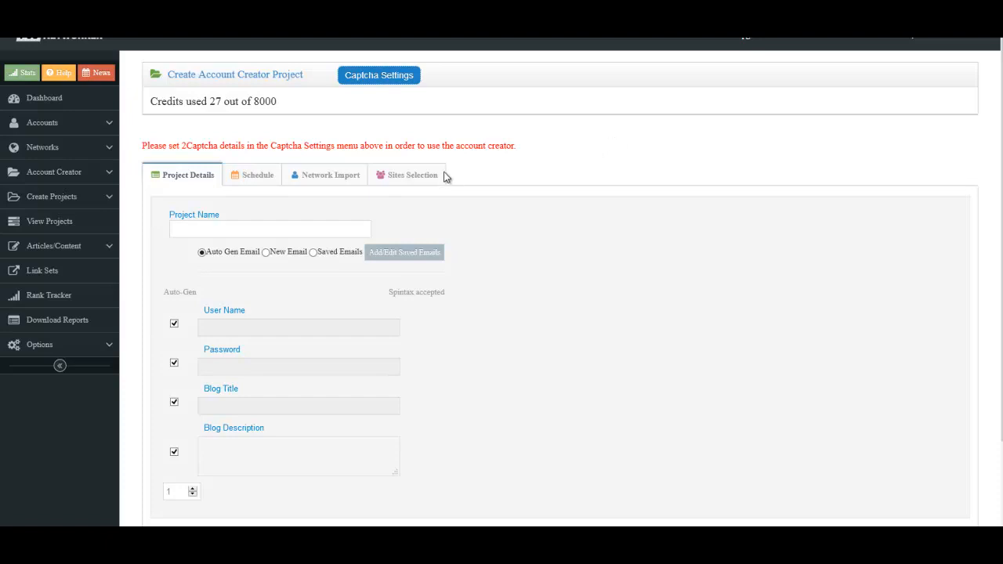
{"action": "mouse_move", "coordinate": [443, 176]}
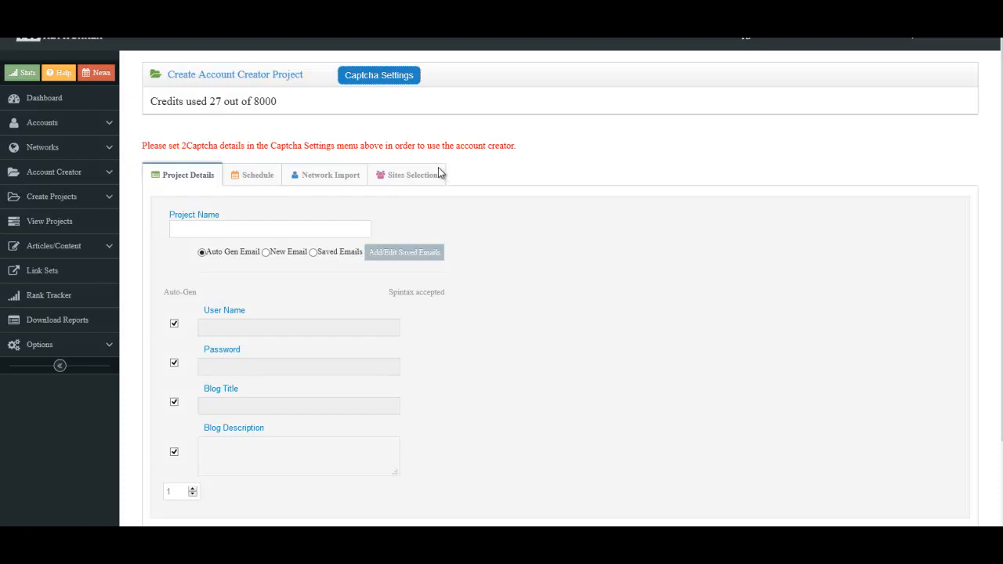
{"action": "mouse_move", "coordinate": [496, 176]}
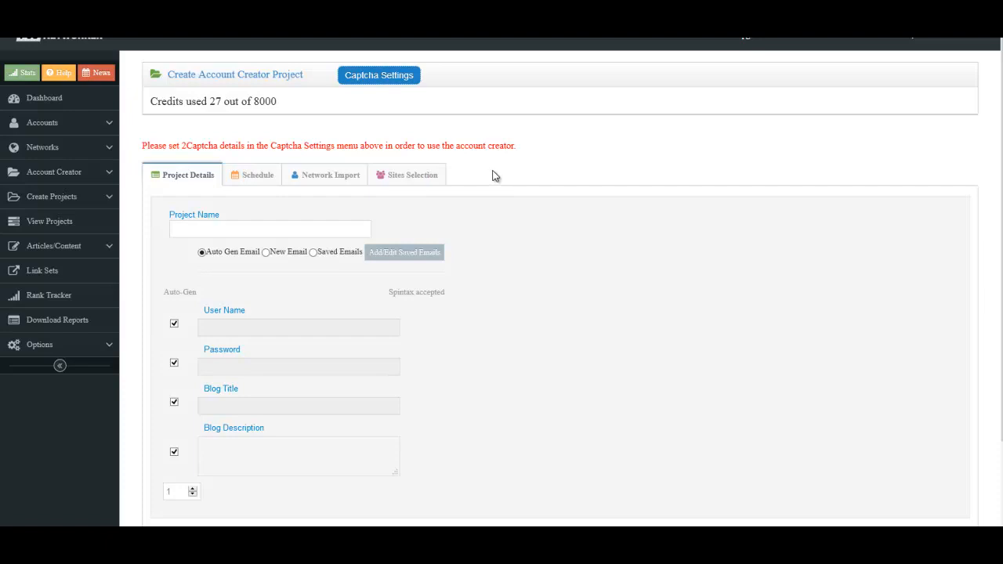
Go to the 2Captcha customer dashboard showing the zero balance and account settings.
{"action": "left_click", "coordinate": [379, 75]}
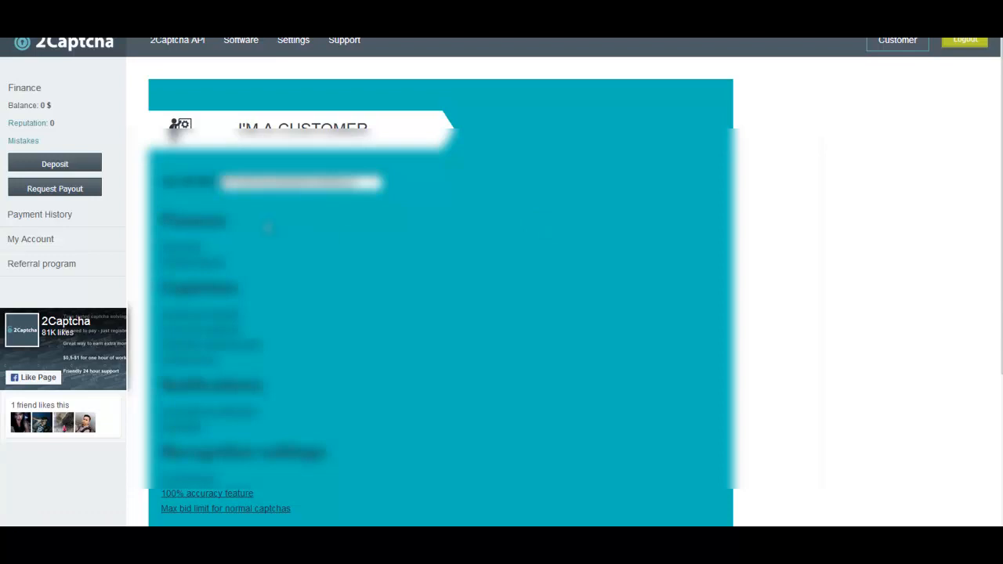
{"action": "mouse_move", "coordinate": [401, 226]}
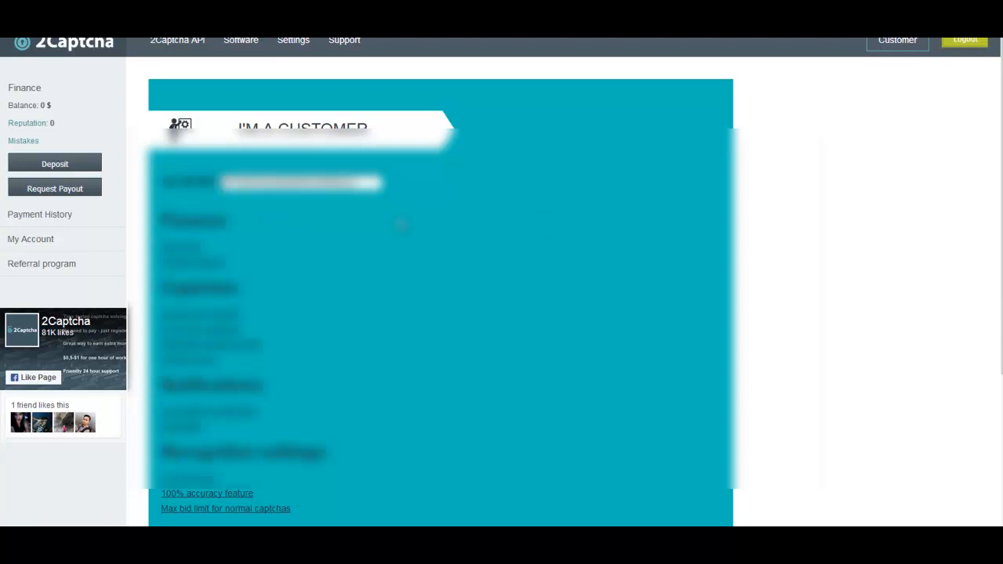
{"action": "mouse_move", "coordinate": [126, 200]}
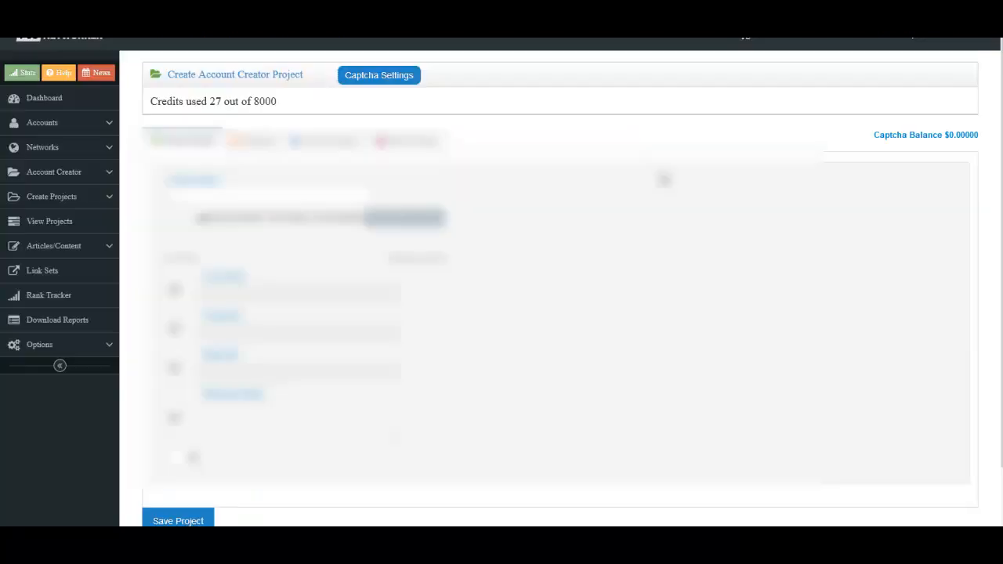
{"action": "mouse_move", "coordinate": [440, 99]}
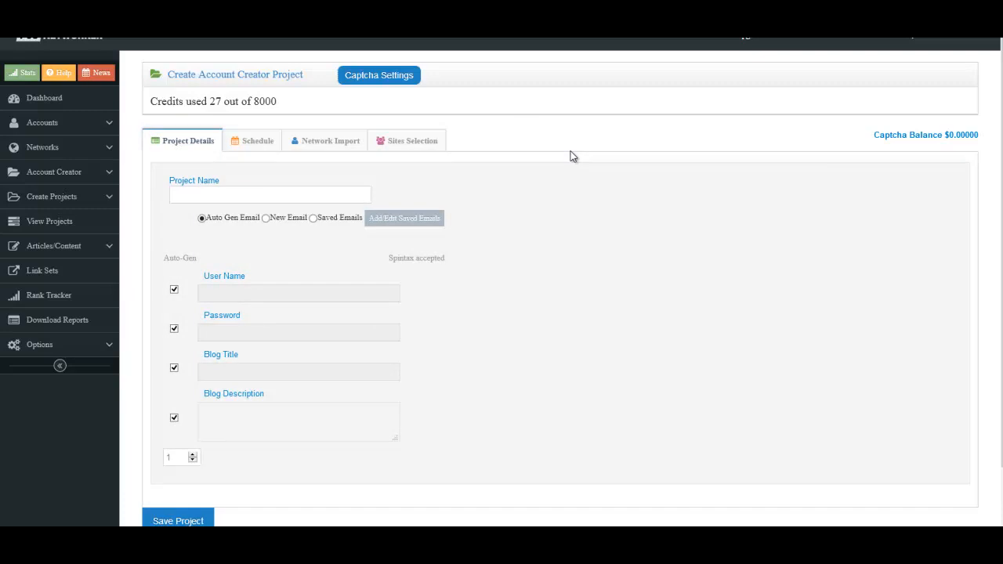
{"action": "mouse_move", "coordinate": [559, 163]}
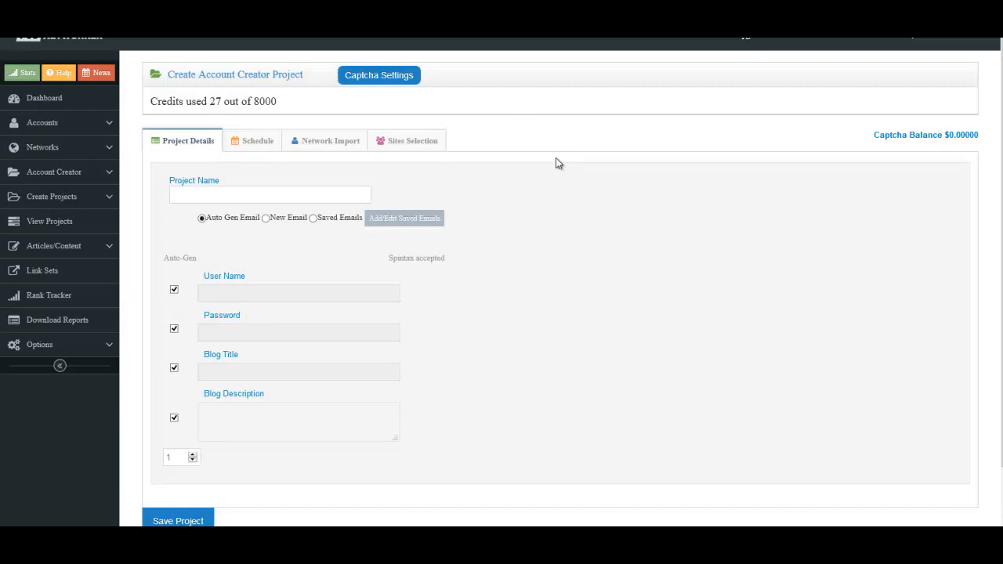
{"action": "mouse_move", "coordinate": [564, 147]}
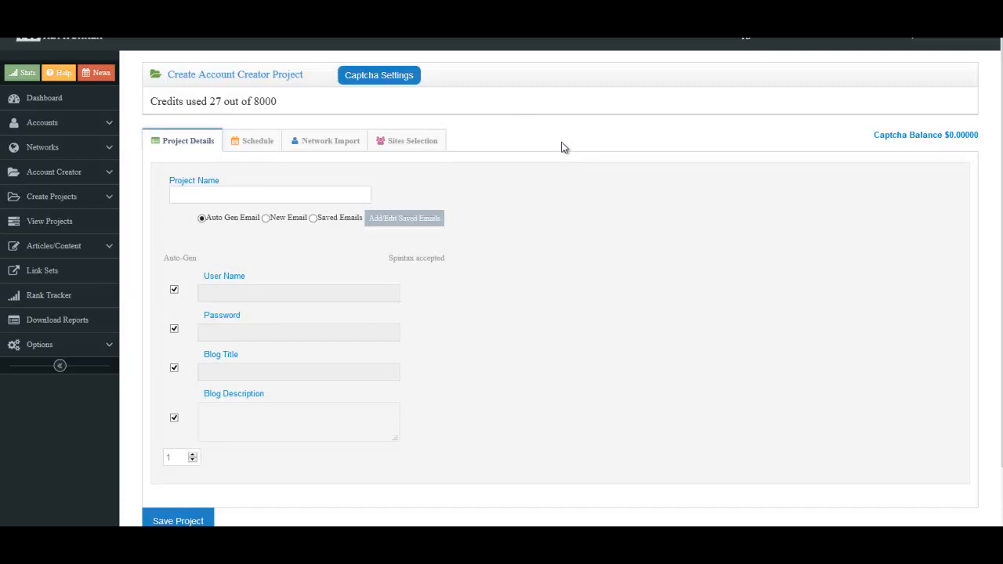
Enter 'Beer Critiques' as the project name.
{"action": "left_click", "coordinate": [270, 193]}
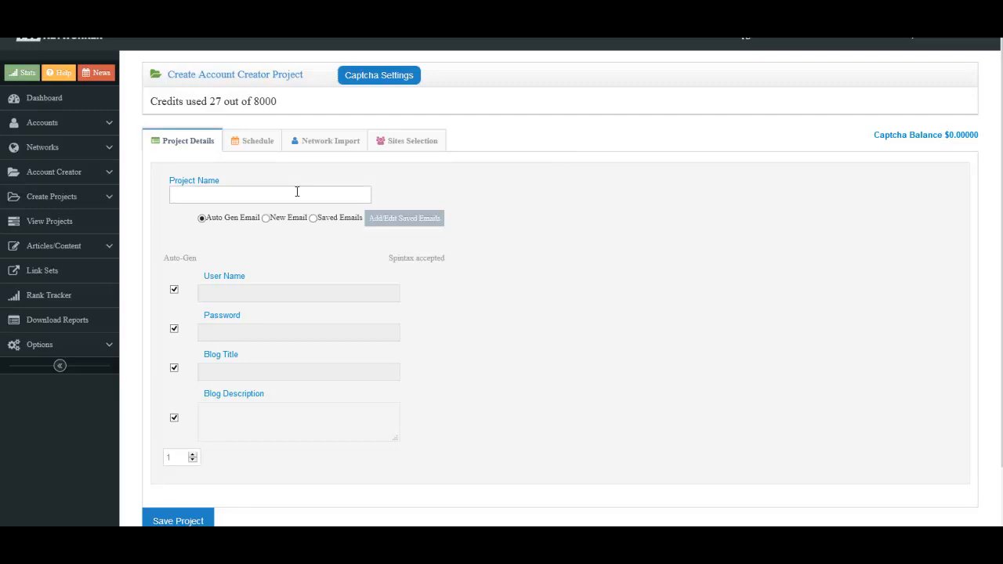
{"action": "left_click", "coordinate": [178, 521]}
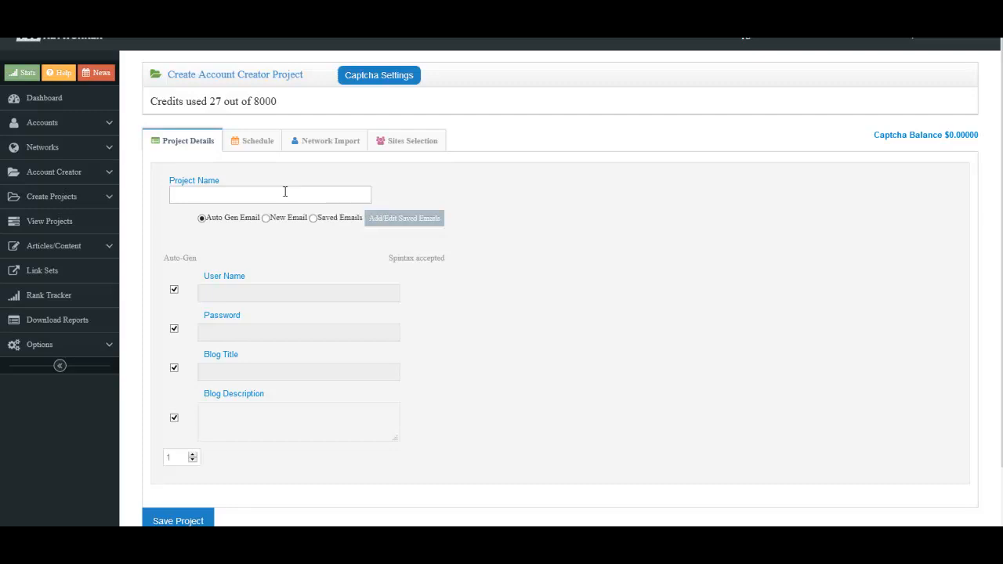
{"action": "type", "text": "Beer"}
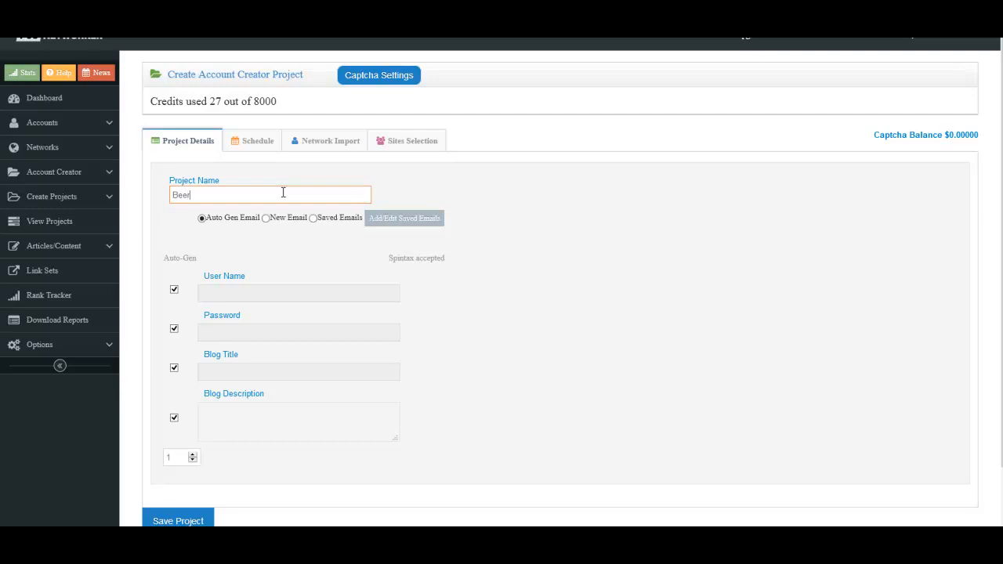
{"action": "type", "text": "Critiques"}
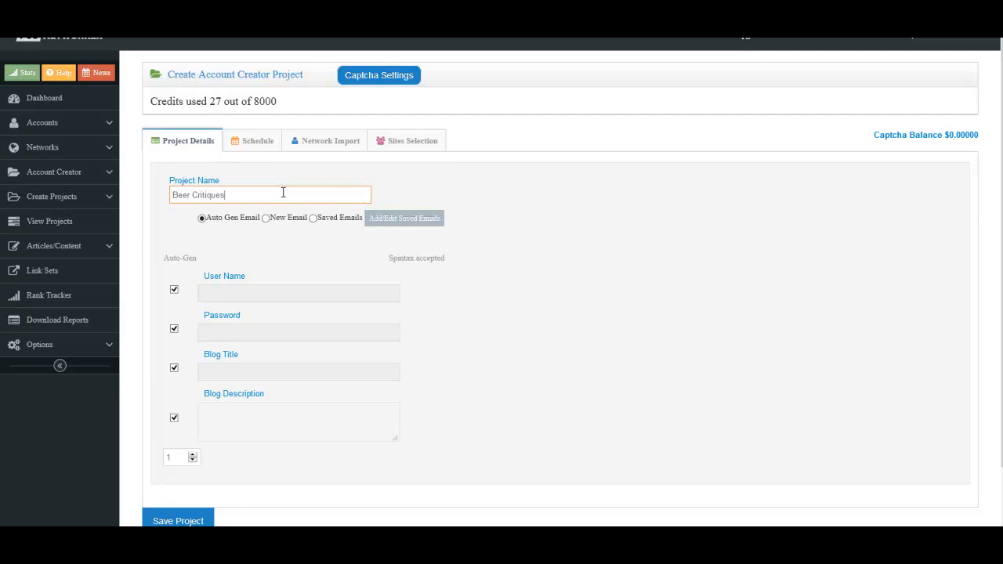
{"action": "mouse_move", "coordinate": [503, 198]}
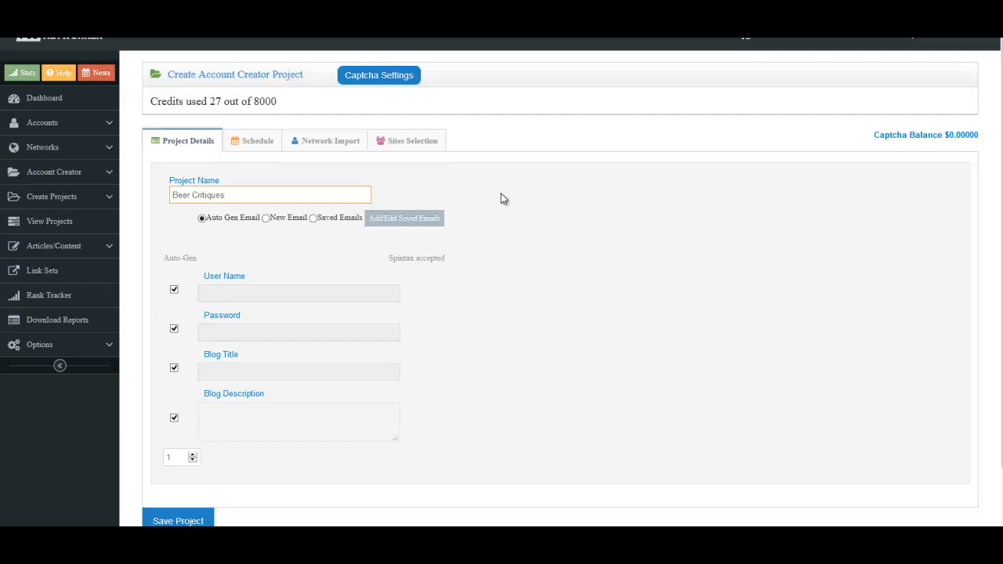
{"action": "mouse_move", "coordinate": [306, 254]}
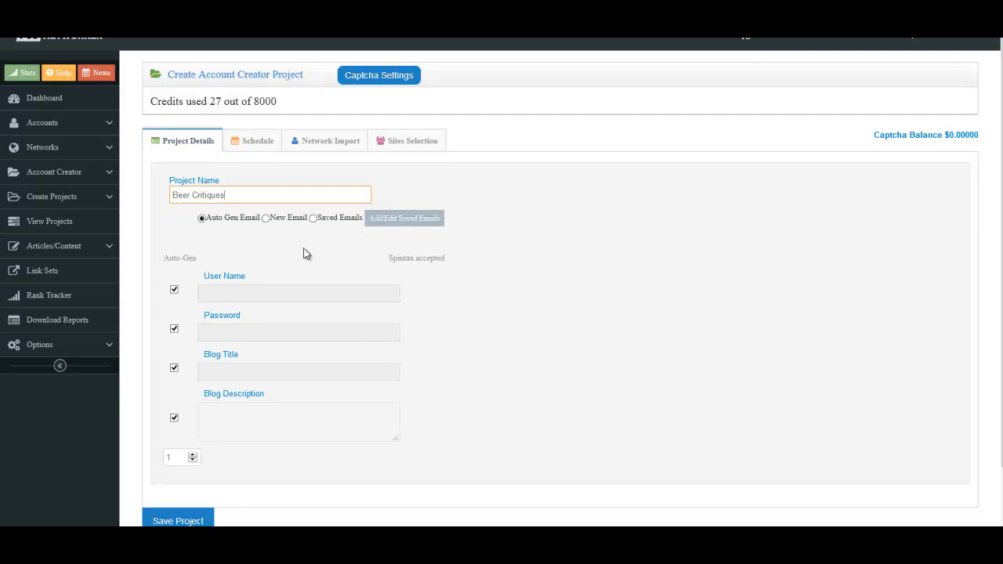
{"action": "mouse_move", "coordinate": [269, 222]}
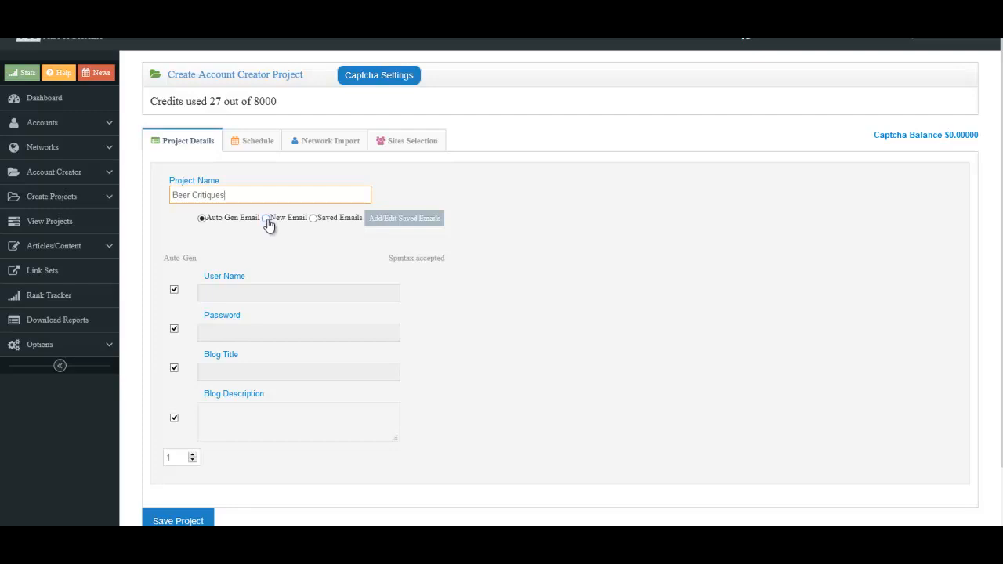
{"action": "left_click", "coordinate": [266, 218]}
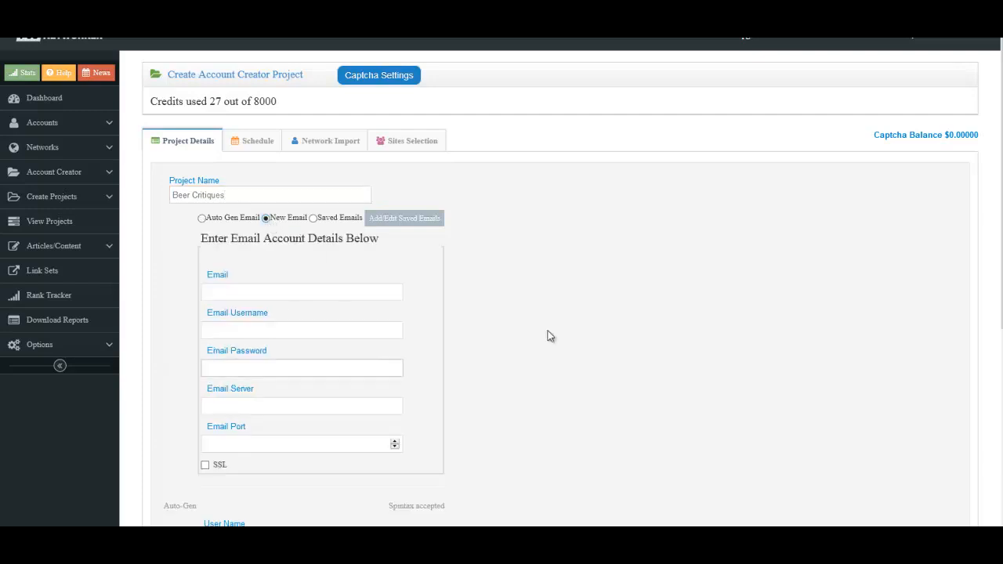
{"action": "mouse_move", "coordinate": [447, 259]}
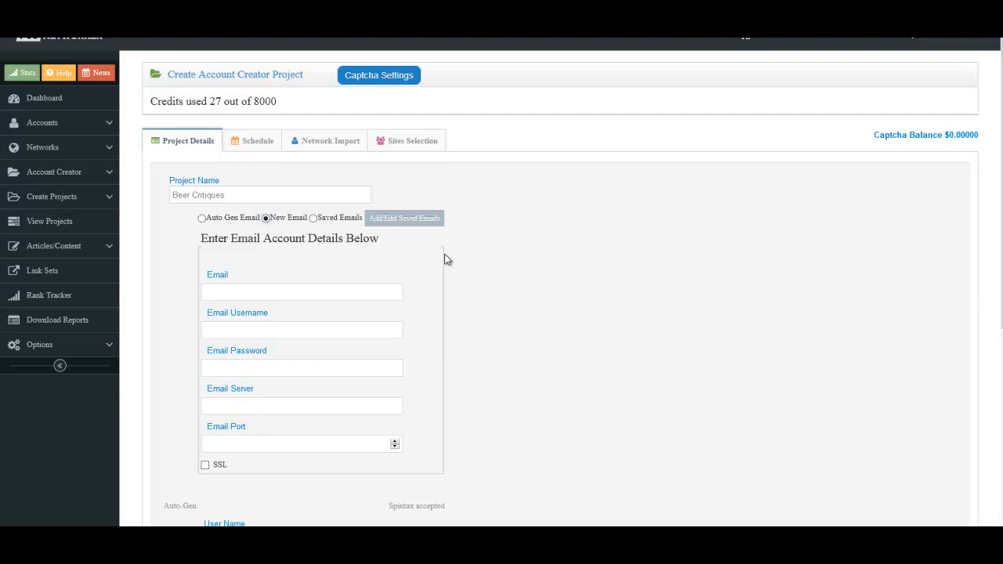
{"action": "left_click", "coordinate": [314, 218]}
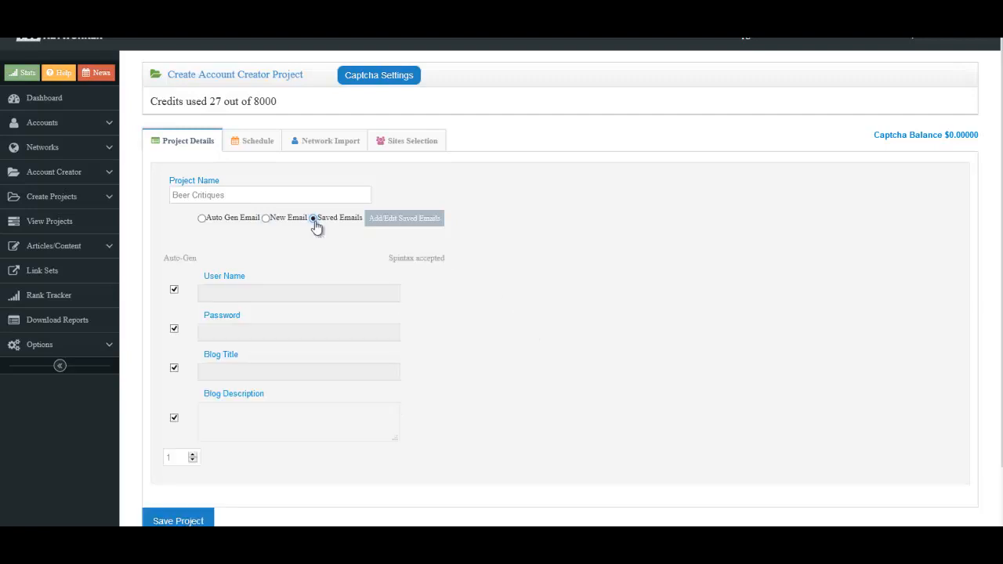
{"action": "mouse_move", "coordinate": [449, 249]}
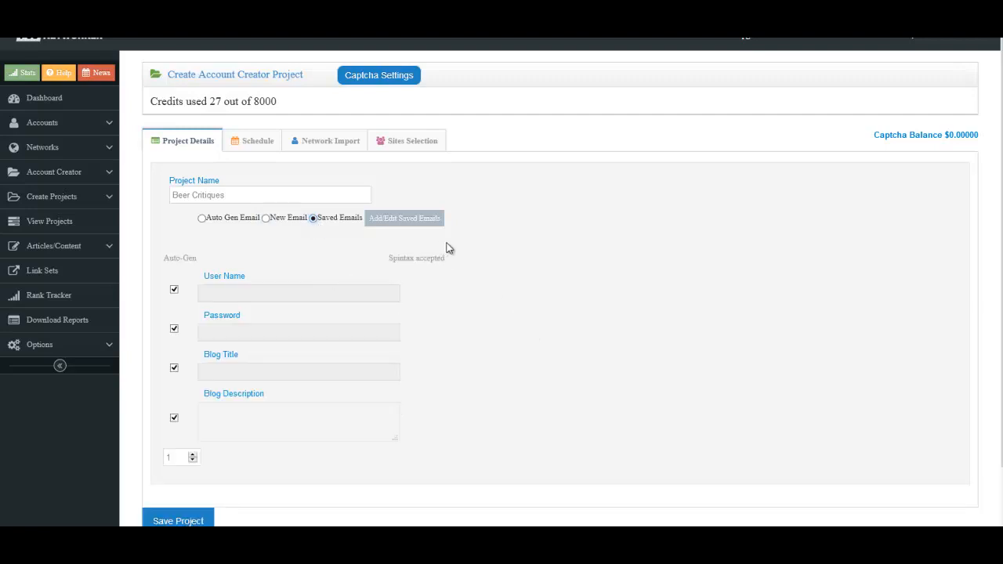
{"action": "mouse_move", "coordinate": [530, 254]}
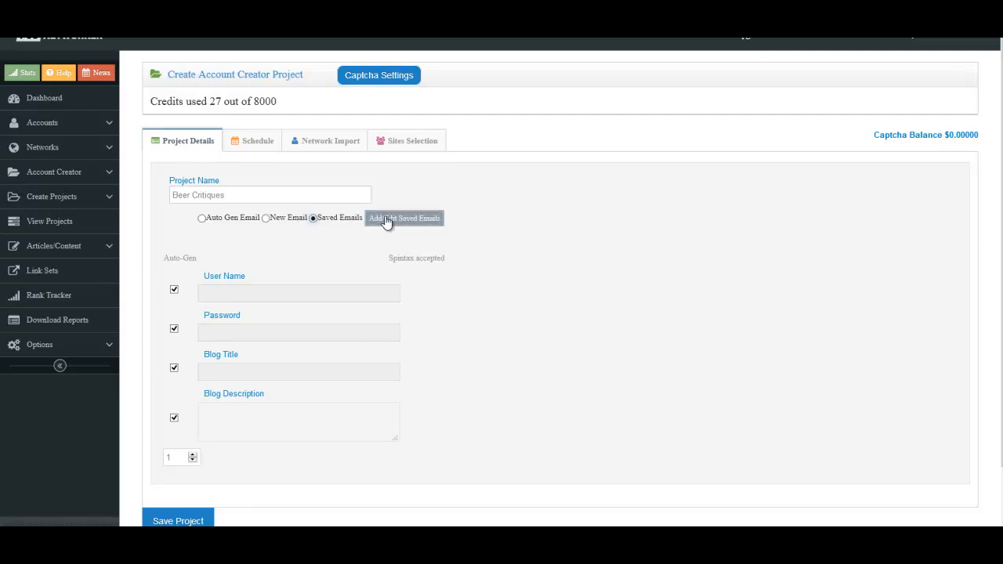
{"action": "mouse_move", "coordinate": [417, 227]}
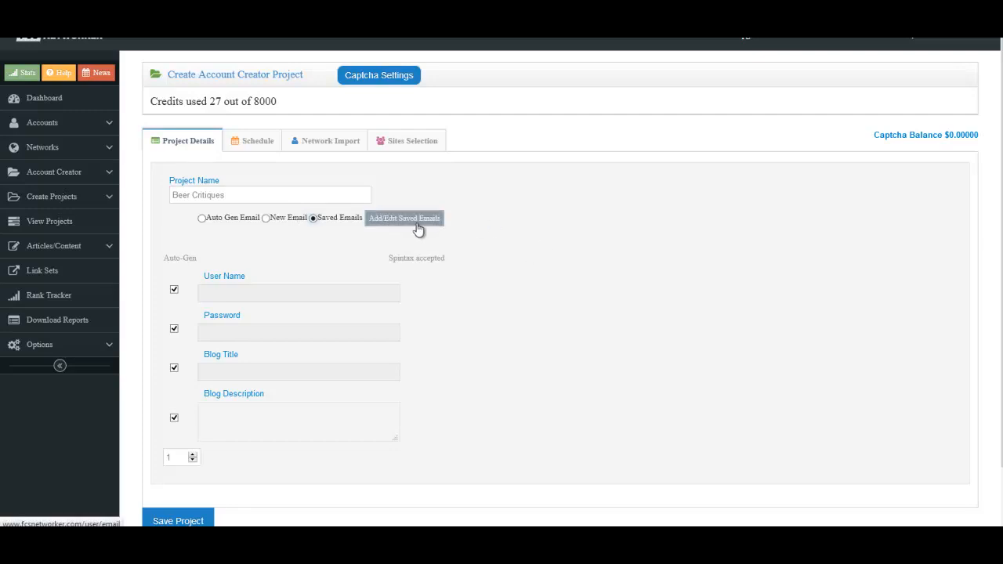
{"action": "left_click", "coordinate": [201, 218]}
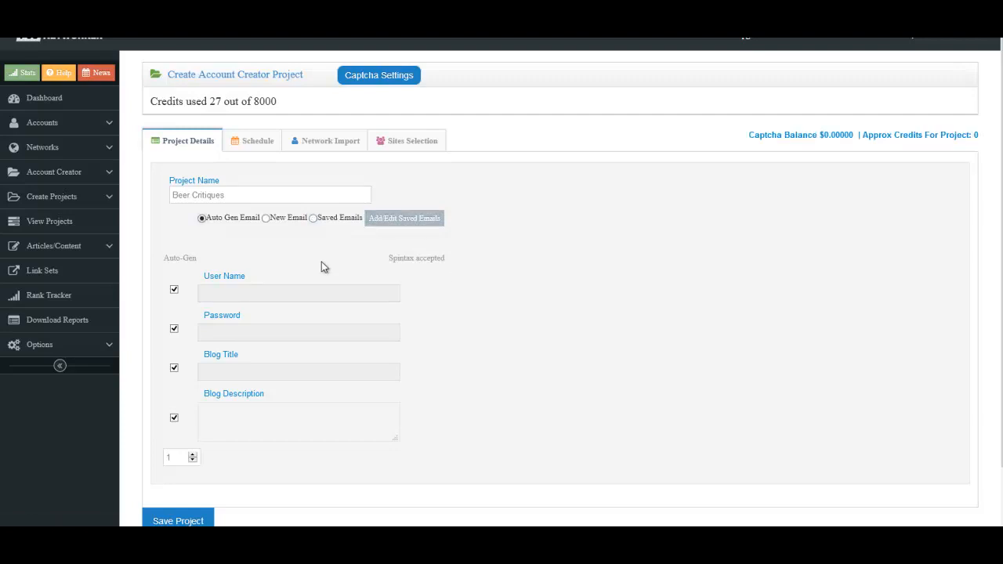
{"action": "mouse_move", "coordinate": [507, 346]}
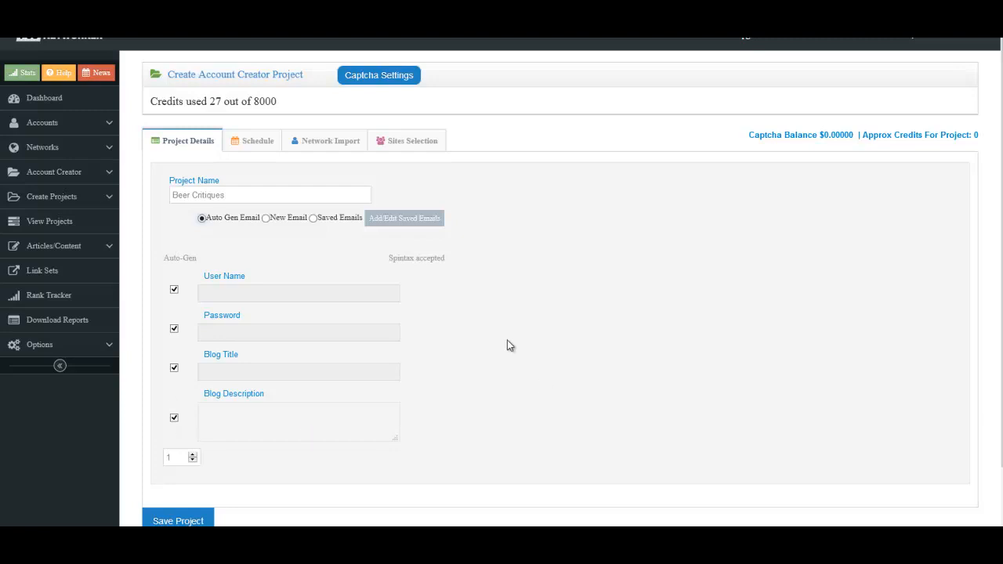
{"action": "mouse_move", "coordinate": [489, 324]}
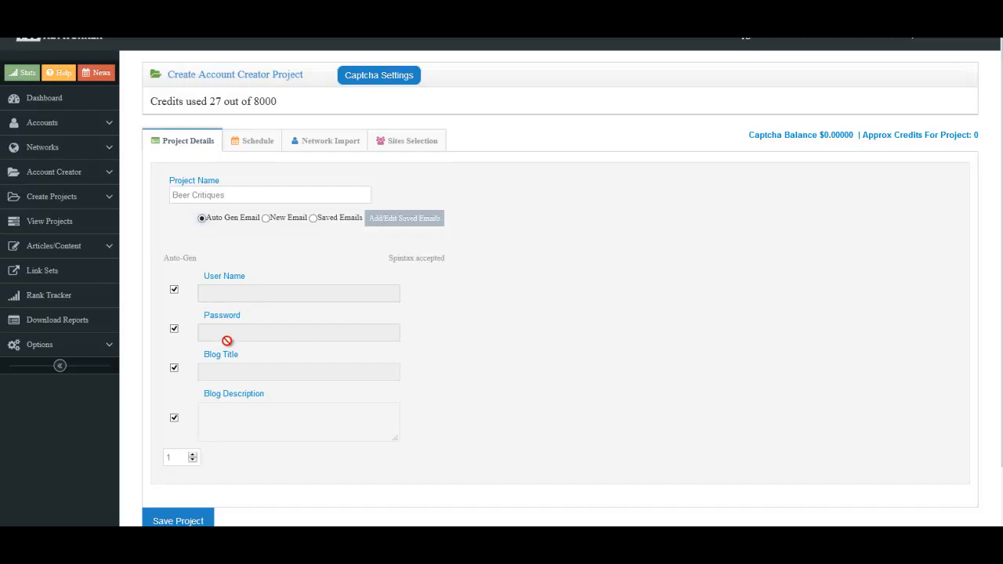
{"action": "mouse_move", "coordinate": [280, 371]}
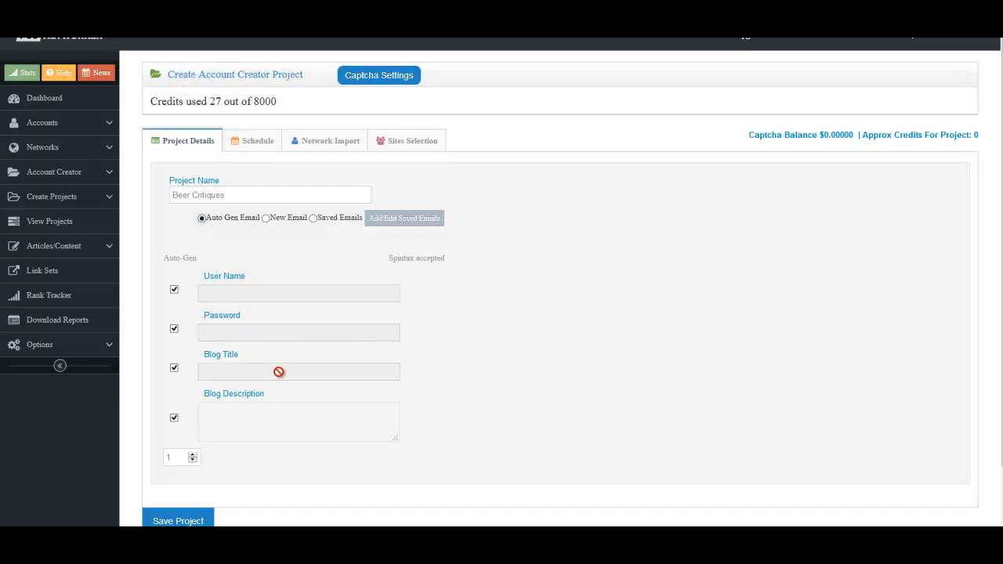
{"action": "mouse_move", "coordinate": [508, 370]}
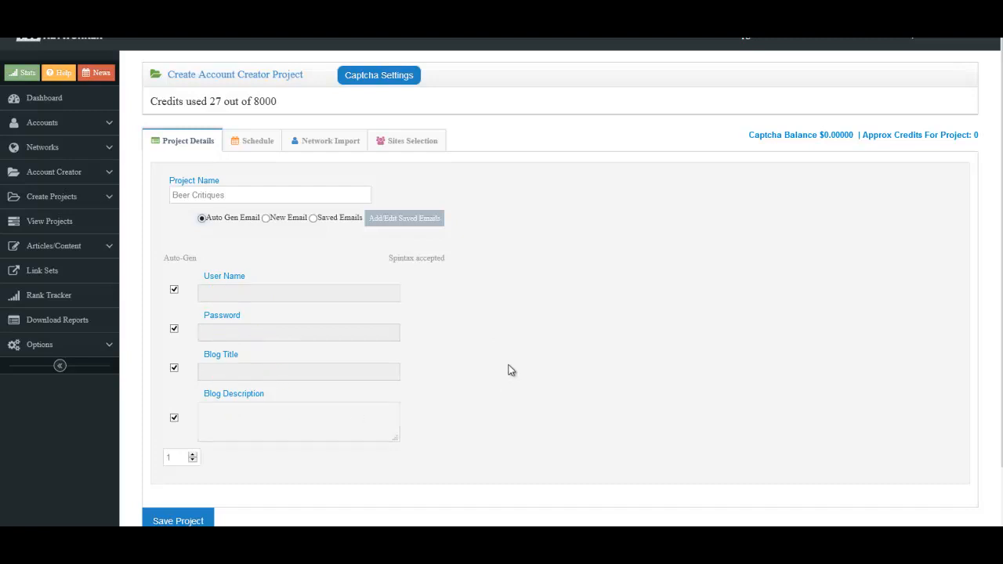
{"action": "mouse_move", "coordinate": [504, 376]}
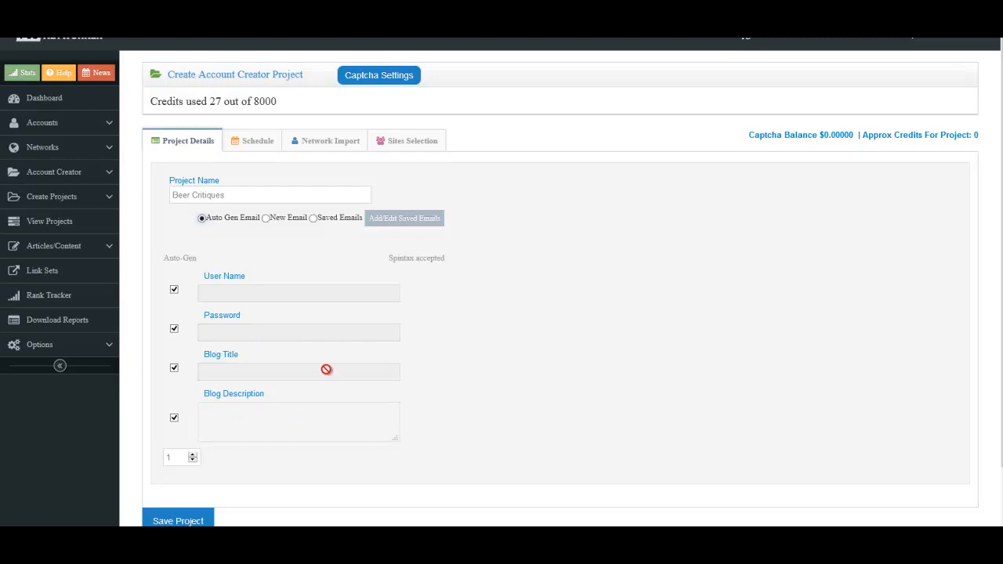
{"action": "mouse_move", "coordinate": [239, 371]}
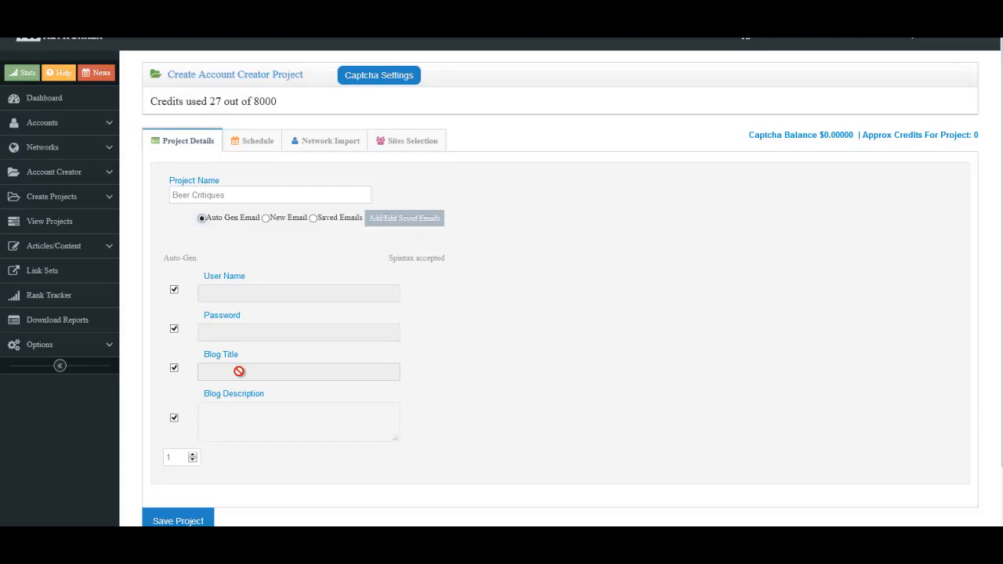
{"action": "mouse_move", "coordinate": [243, 367]}
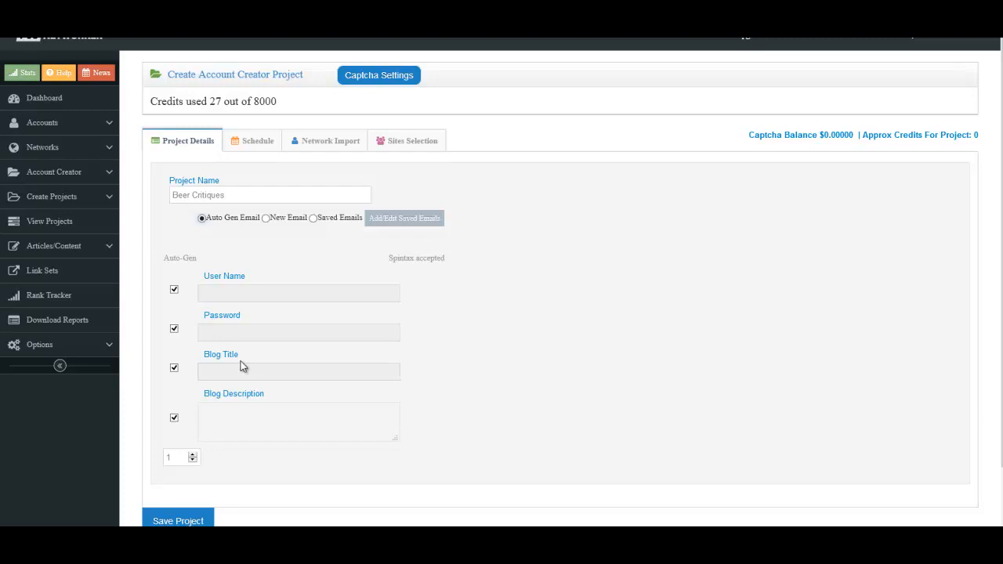
{"action": "mouse_move", "coordinate": [501, 347]}
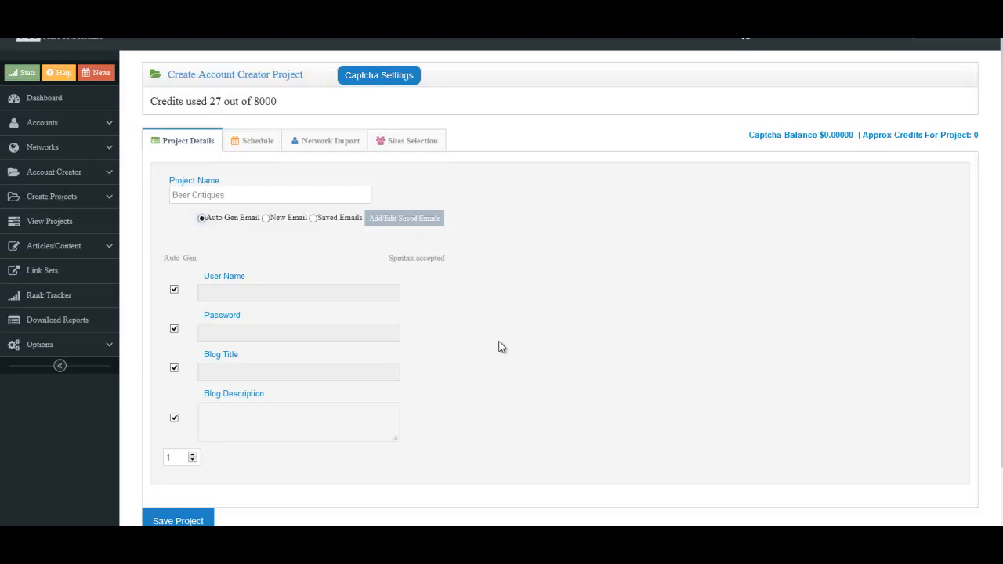
{"action": "mouse_move", "coordinate": [293, 385]}
{"action": "type", "text": "Beer brewing and beer recipes for the passionate beer lovers."}
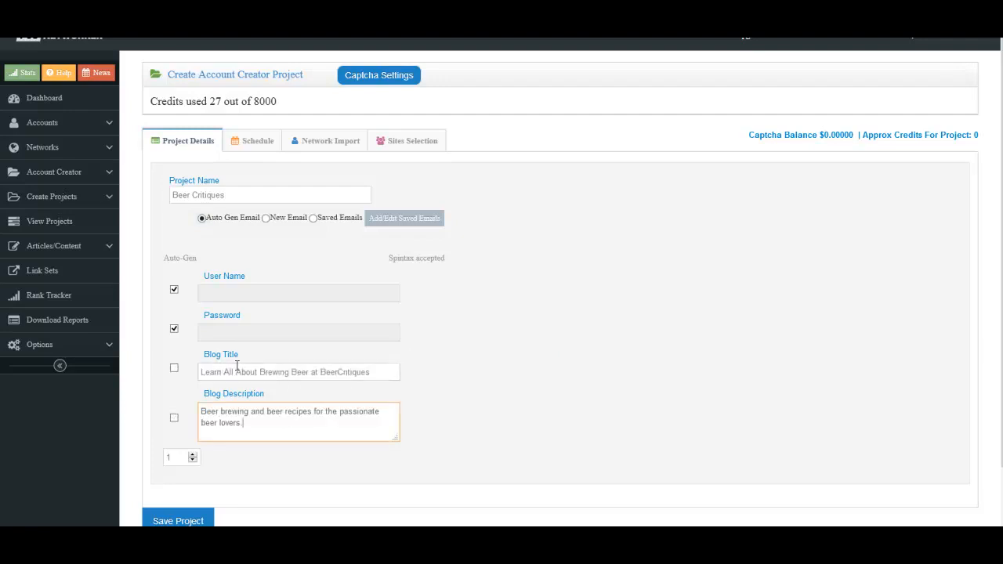
{"action": "mouse_move", "coordinate": [384, 371]}
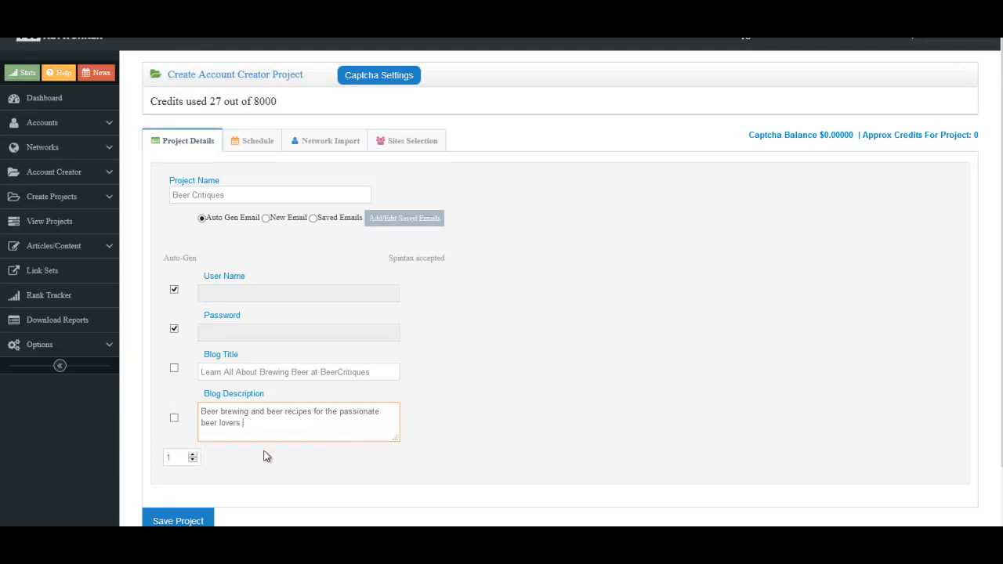
{"action": "mouse_move", "coordinate": [539, 362]}
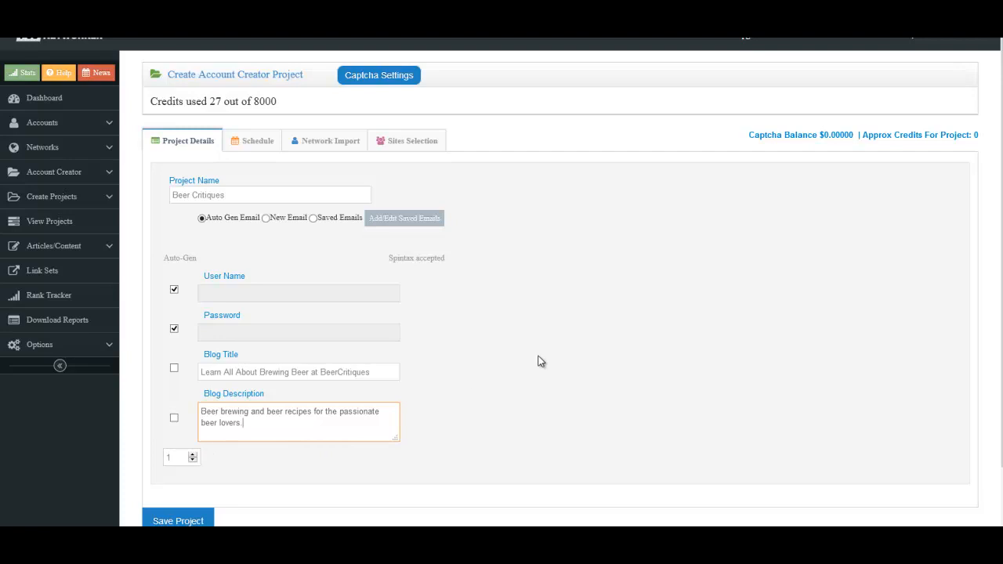
Show the project's Schedule settings with its start date and time.
{"action": "left_click", "coordinate": [257, 141]}
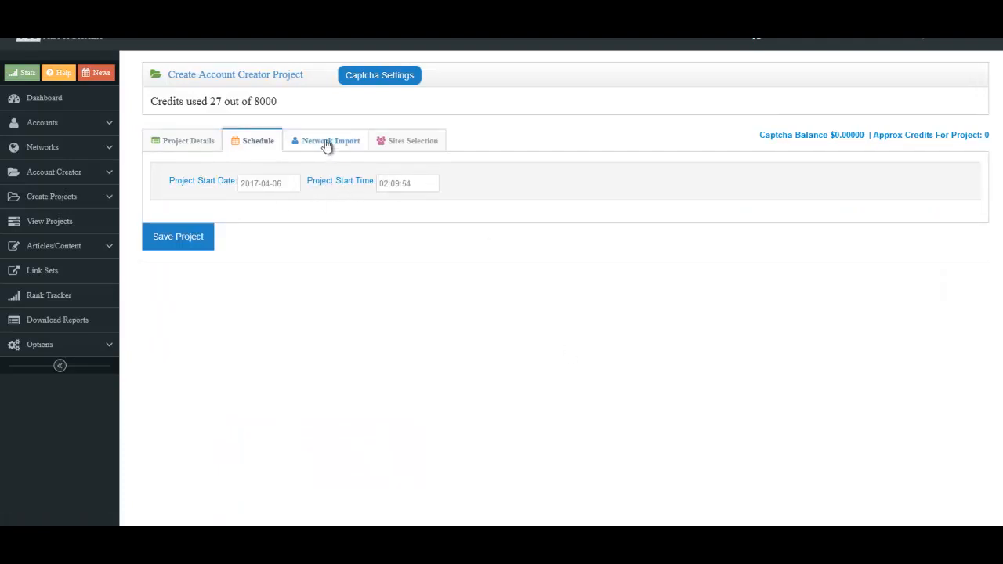
Under Network Import, name the blog network 'Beer Critiques Blog' and social category 'Beer Critiques Social'.
{"action": "left_click", "coordinate": [330, 140]}
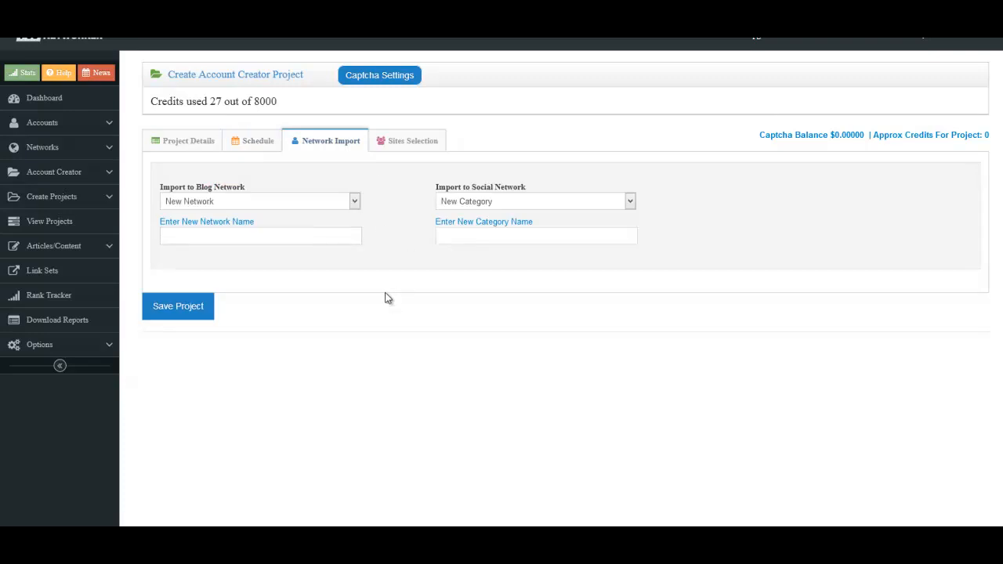
{"action": "mouse_move", "coordinate": [402, 285]}
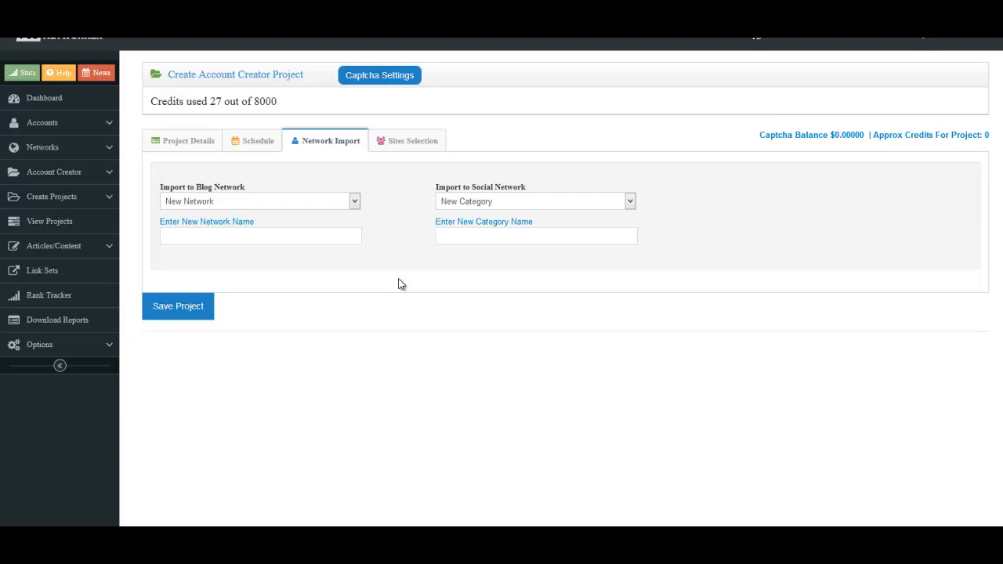
{"action": "mouse_move", "coordinate": [296, 229]}
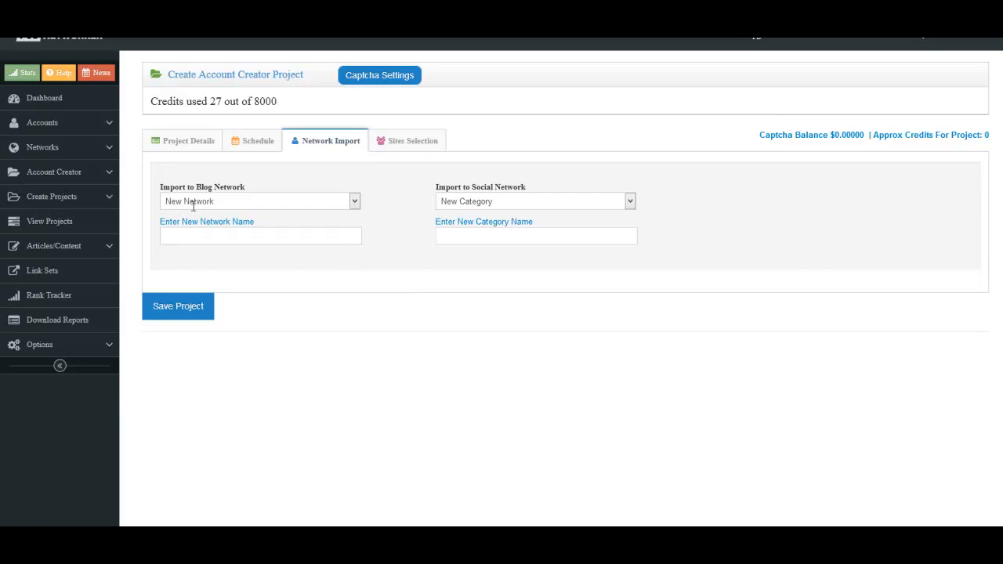
{"action": "left_click", "coordinate": [259, 236]}
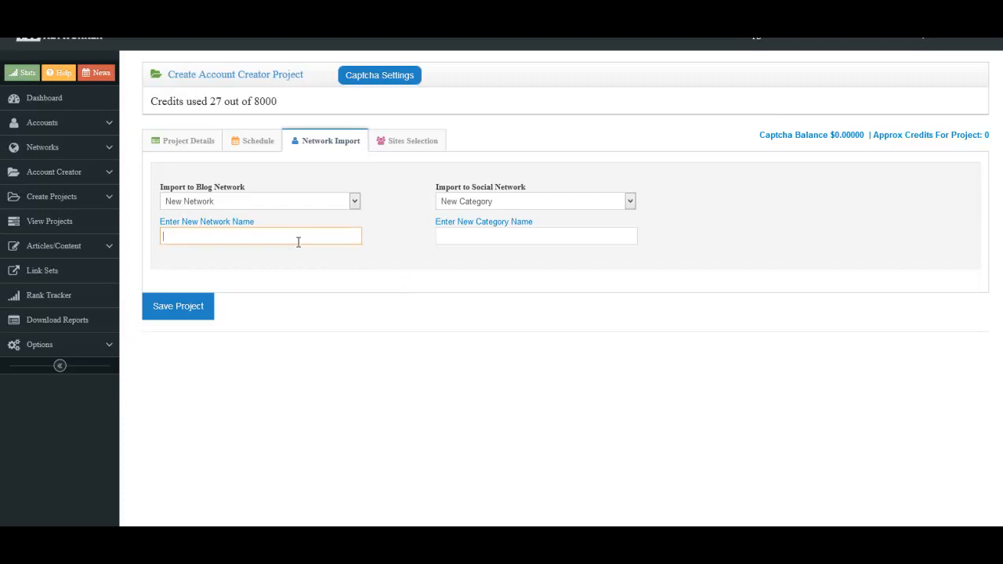
{"action": "type", "text": "Beer Cr"}
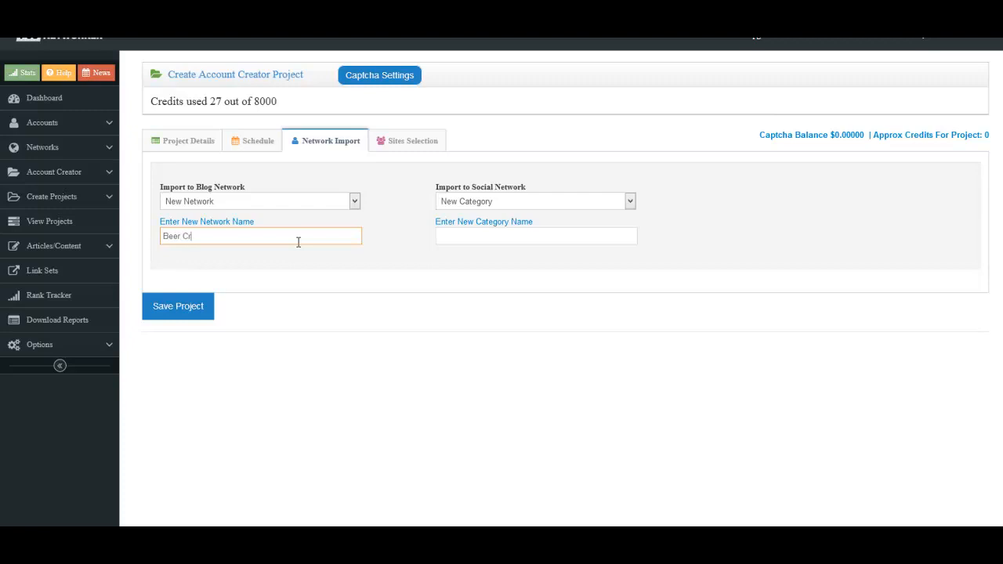
{"action": "type", "text": "itiques"}
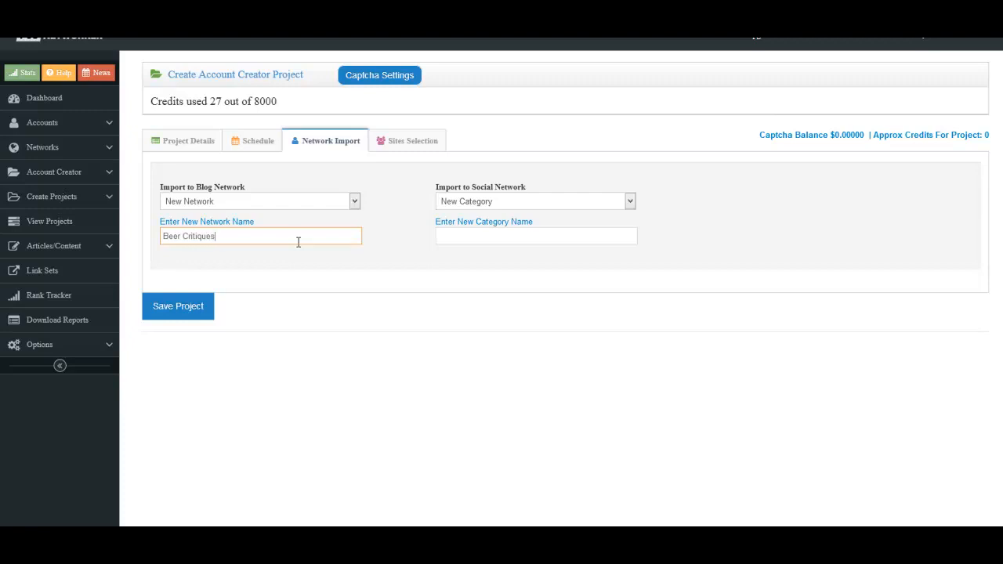
{"action": "type", "text": "Blog"}
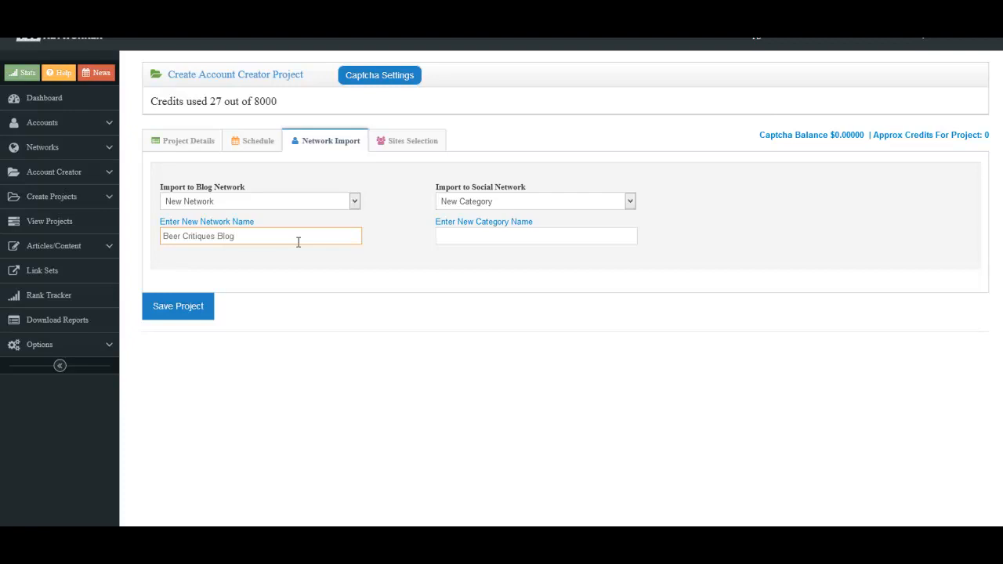
{"action": "mouse_move", "coordinate": [442, 283]}
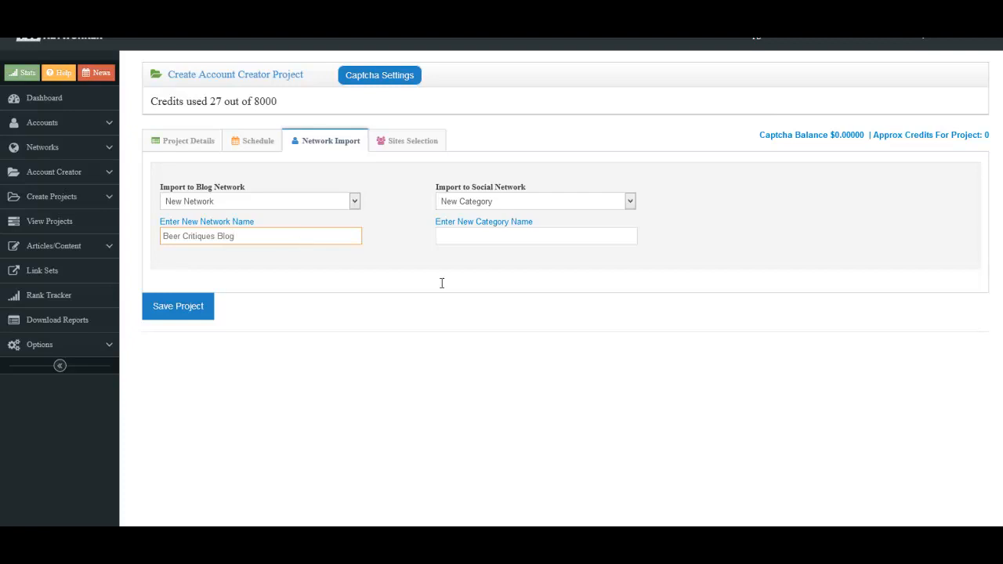
{"action": "mouse_move", "coordinate": [463, 307]}
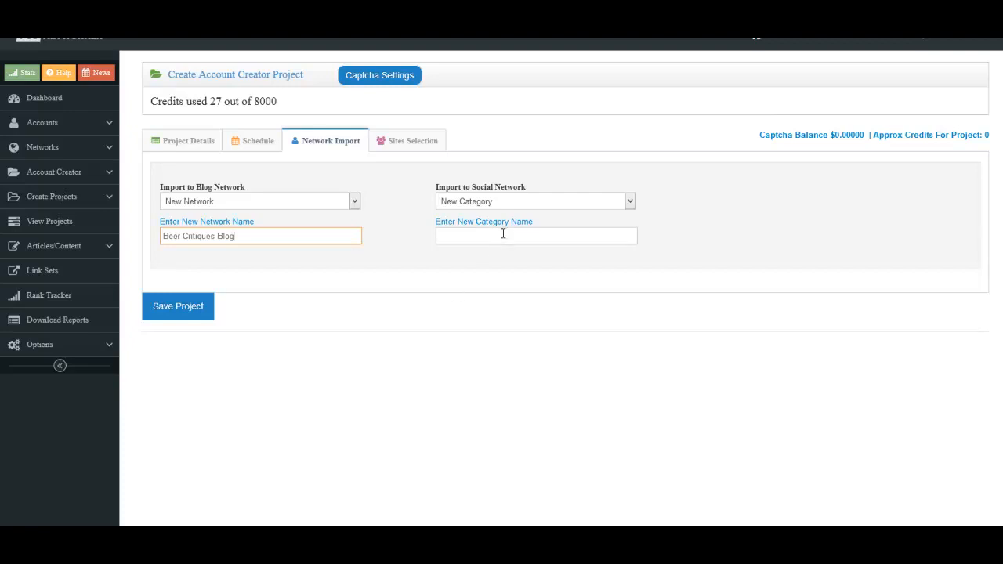
{"action": "left_click", "coordinate": [537, 235]}
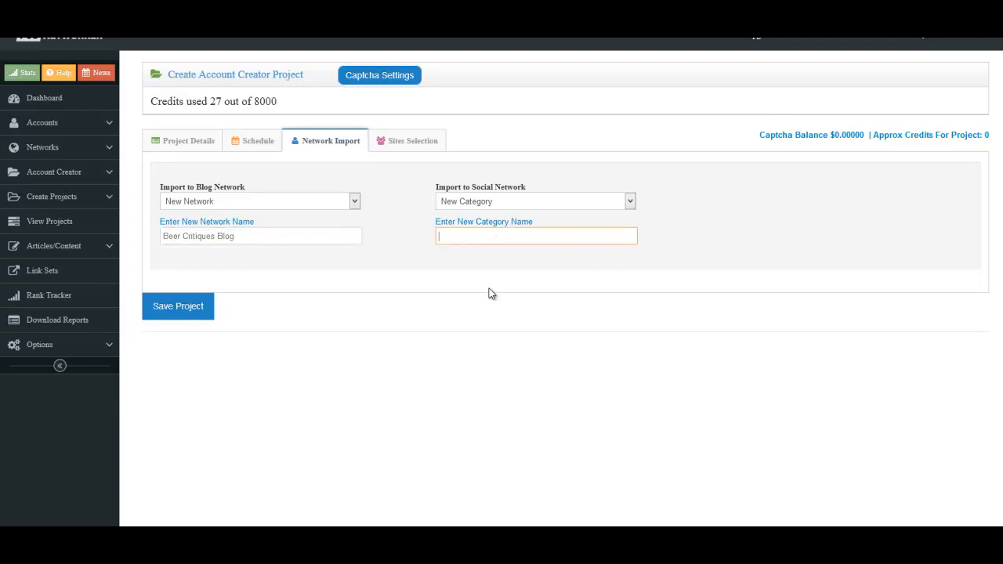
{"action": "type", "text": "Beer Critique Social"}
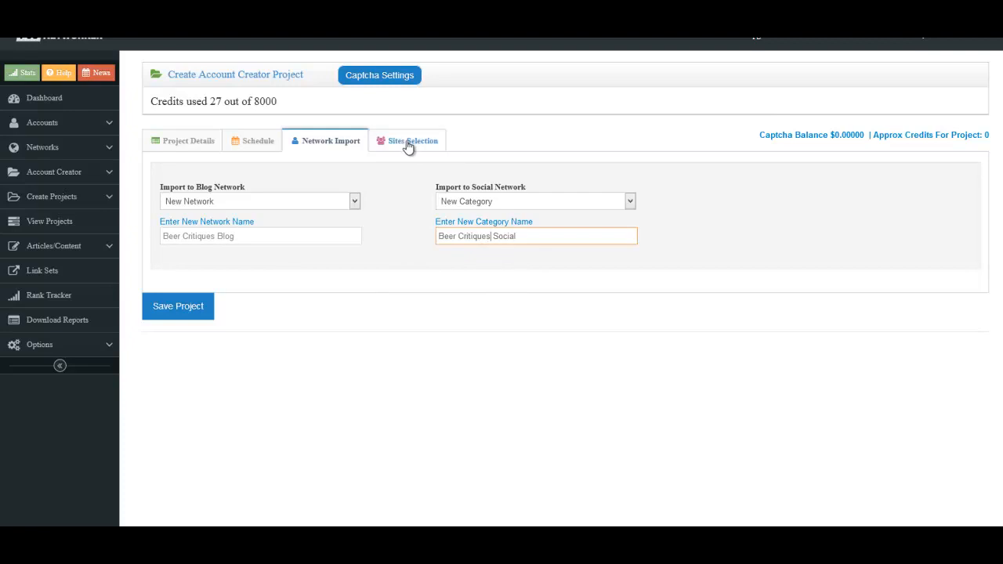
Show the Sites Selection tab and browse the unchecked Web 2.0 creation sites.
{"action": "left_click", "coordinate": [412, 141]}
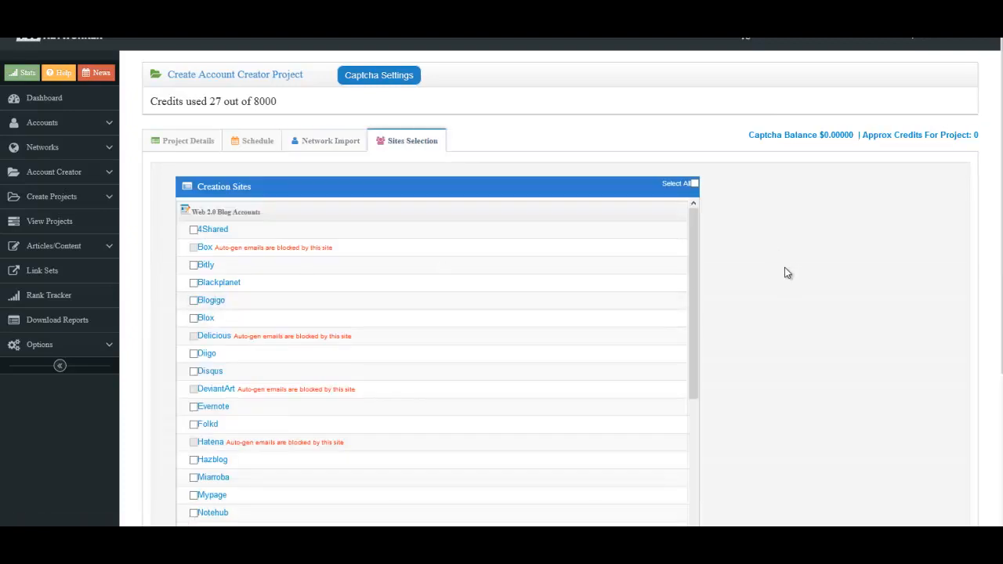
{"action": "scroll", "scroll_direction": "down", "scroll_amount": 3}
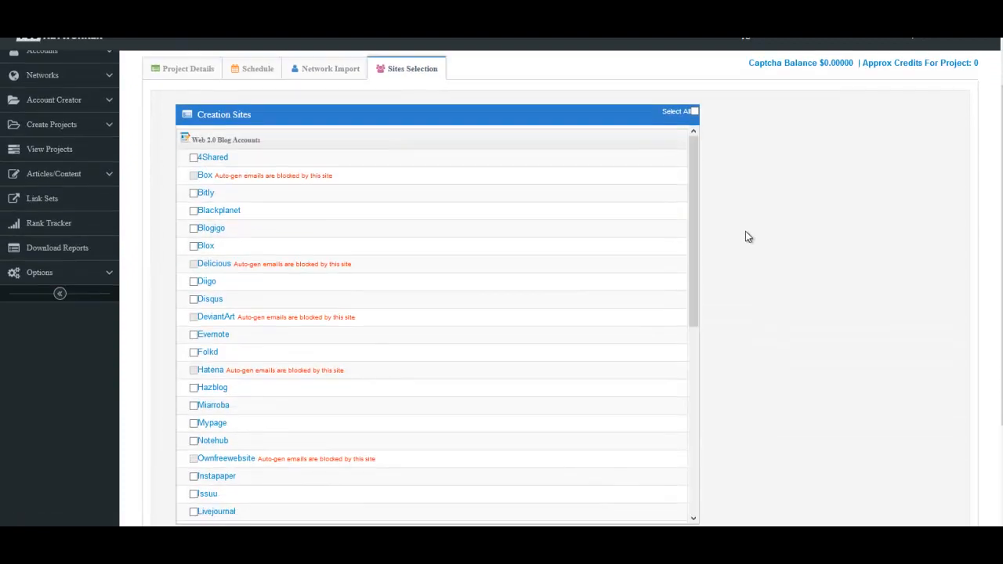
{"action": "mouse_move", "coordinate": [532, 227]}
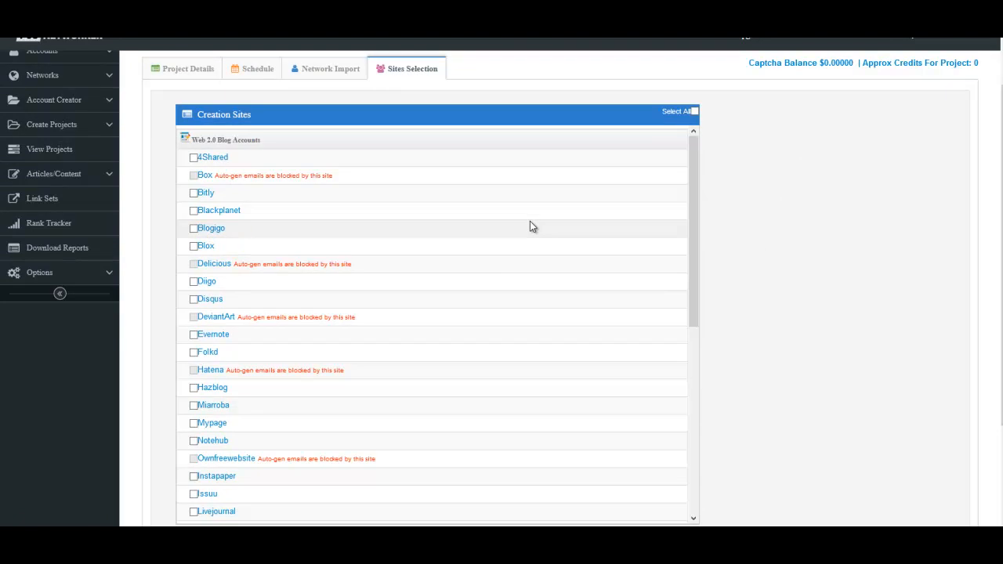
{"action": "mouse_move", "coordinate": [404, 205]}
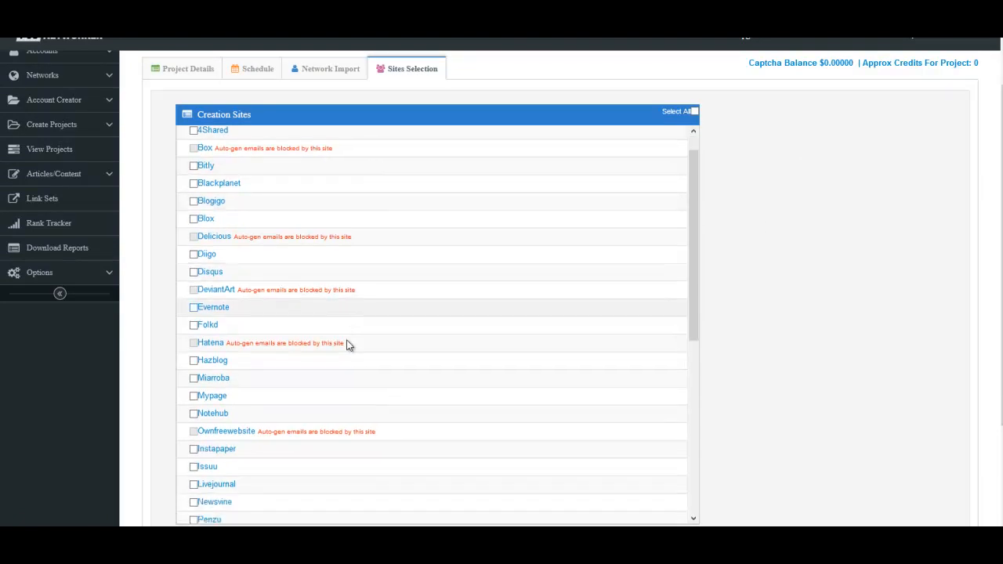
{"action": "scroll", "scroll_direction": "down", "scroll_amount": 3}
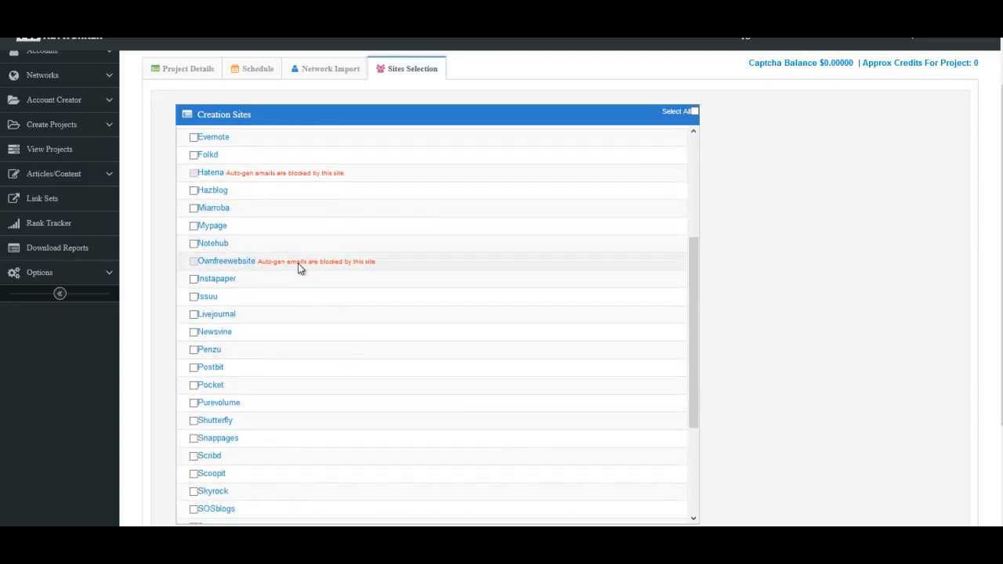
{"action": "scroll", "scroll_direction": "up", "scroll_amount": 3}
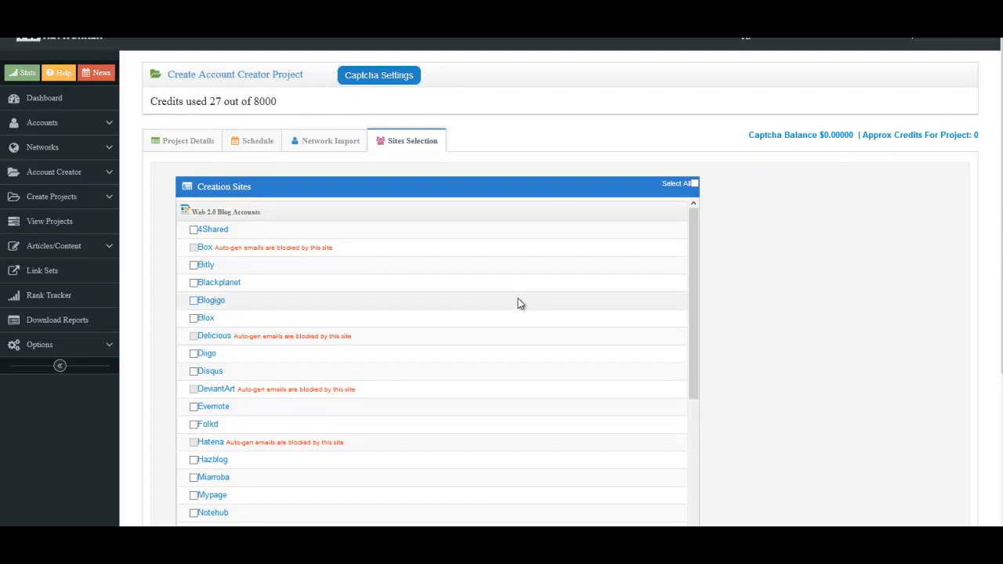
{"action": "mouse_move", "coordinate": [560, 150]}
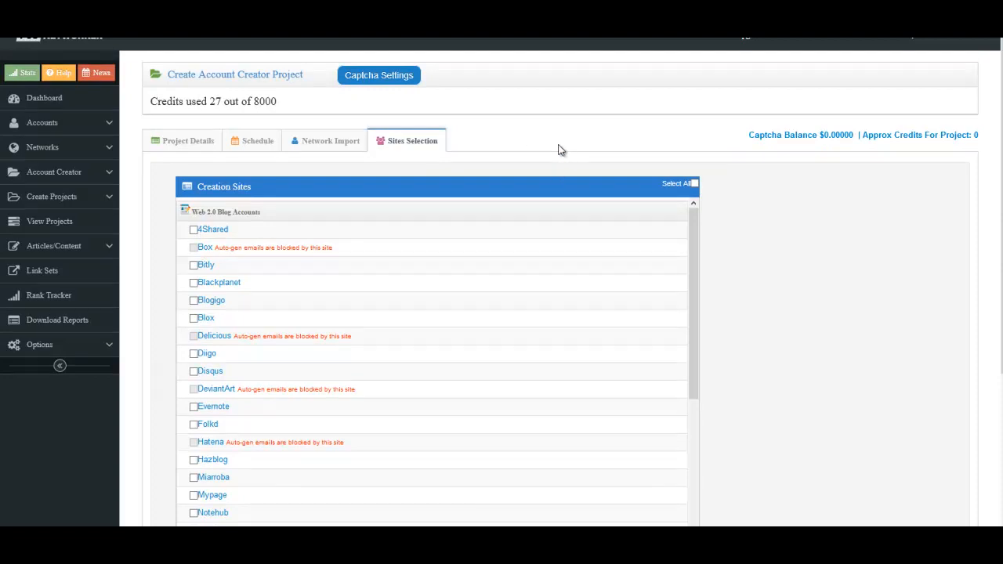
{"action": "mouse_move", "coordinate": [351, 265]}
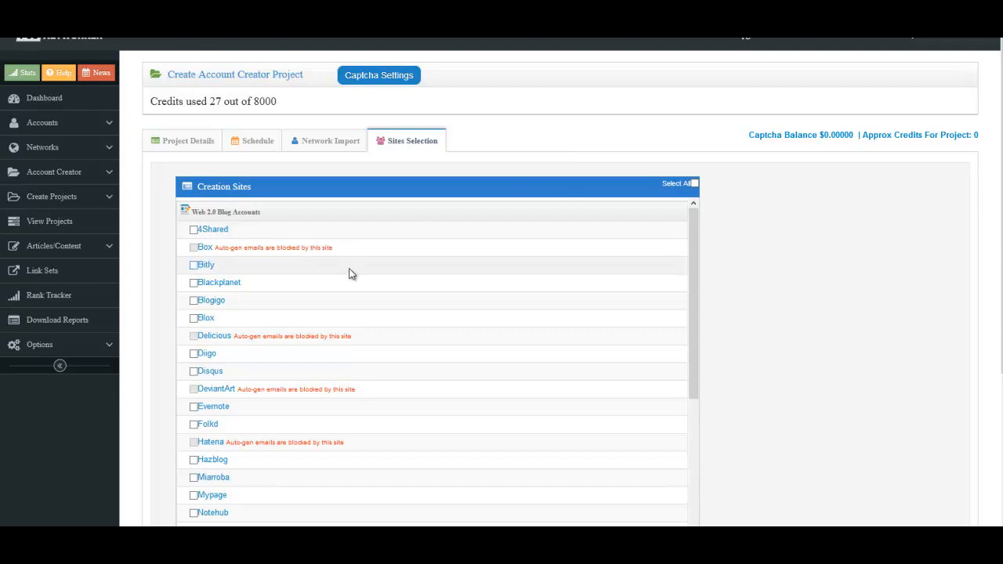
Tick Select All for creation sites and scroll the list to confirm they are checked.
{"action": "left_click", "coordinate": [693, 184]}
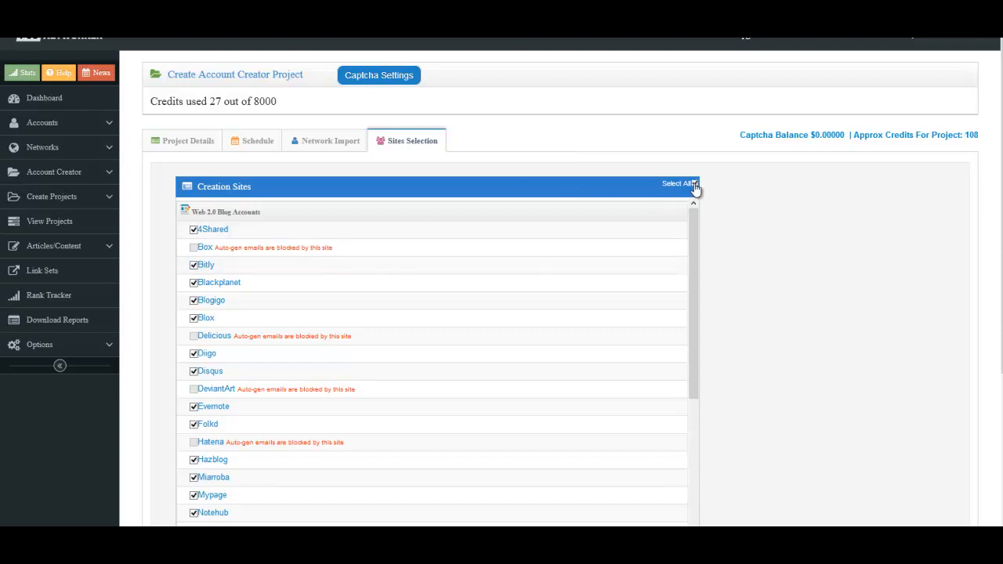
{"action": "scroll", "scroll_direction": "down", "scroll_amount": 3}
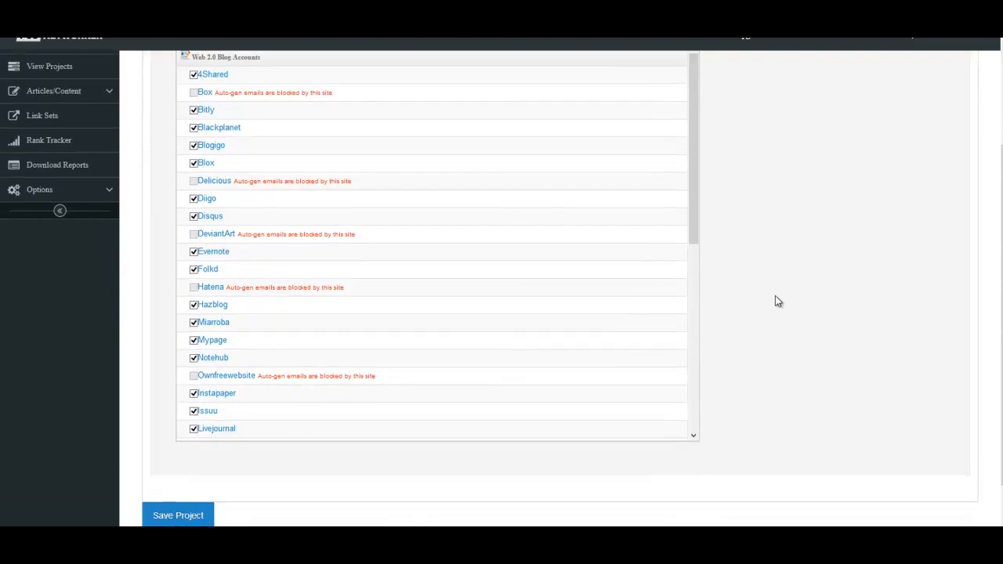
{"action": "scroll", "scroll_direction": "down", "scroll_amount": 3}
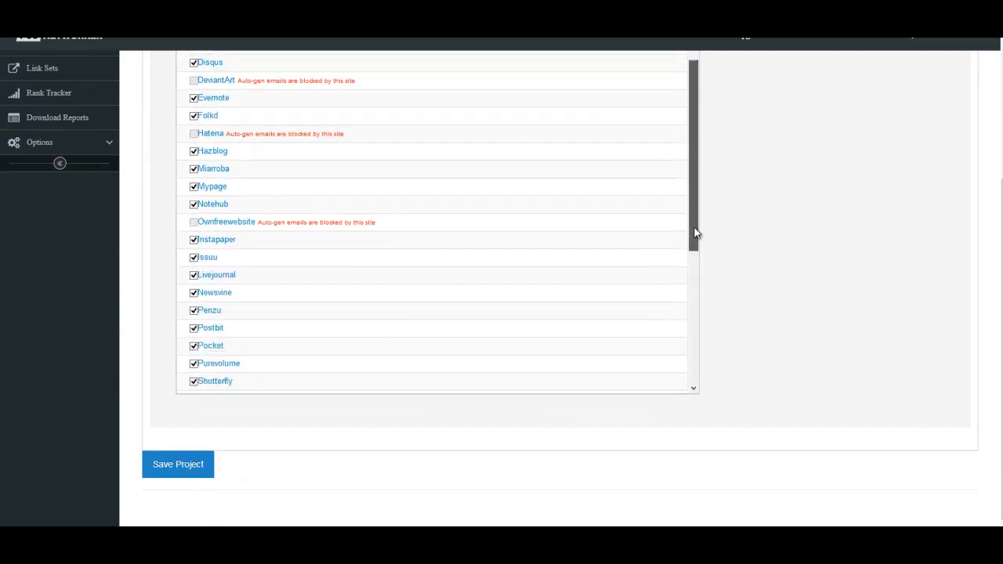
{"action": "scroll", "scroll_direction": "down", "scroll_amount": 3}
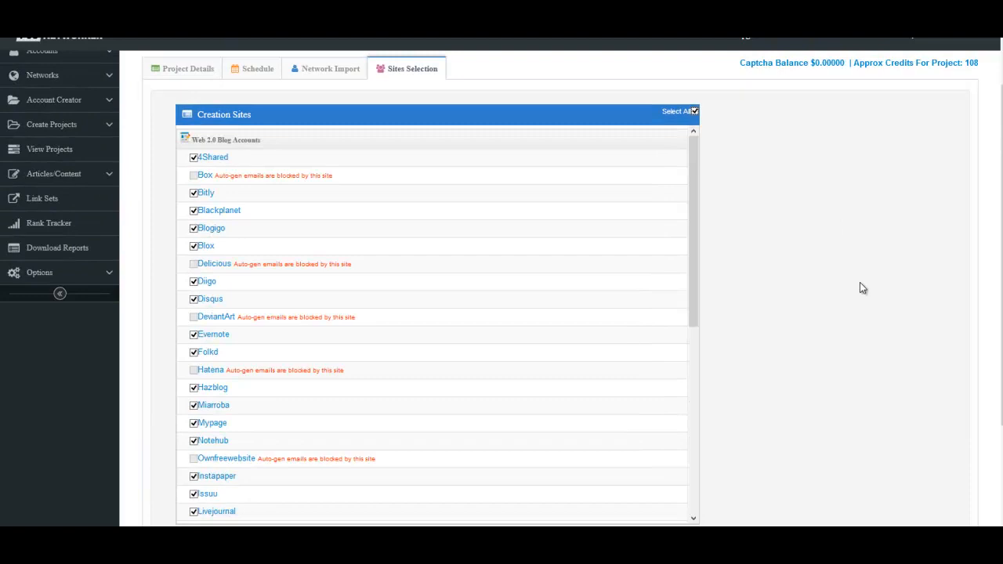
{"action": "mouse_move", "coordinate": [815, 212]}
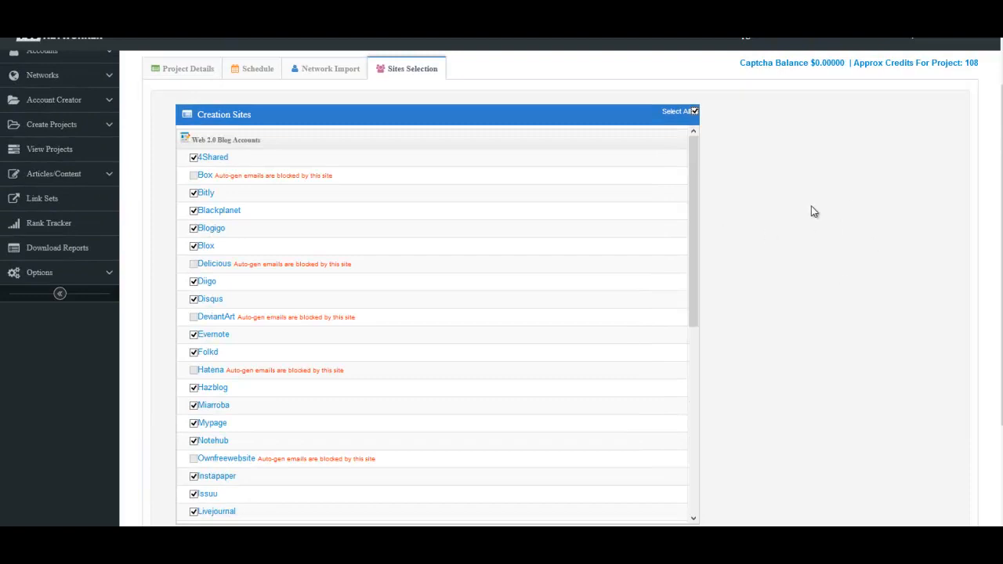
{"action": "mouse_move", "coordinate": [806, 204]}
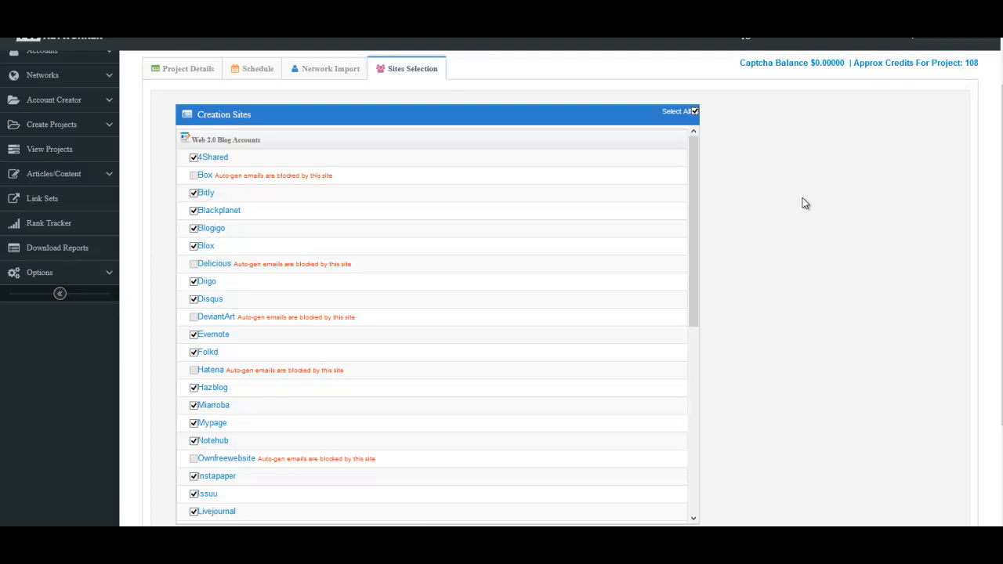
{"action": "mouse_move", "coordinate": [611, 293]}
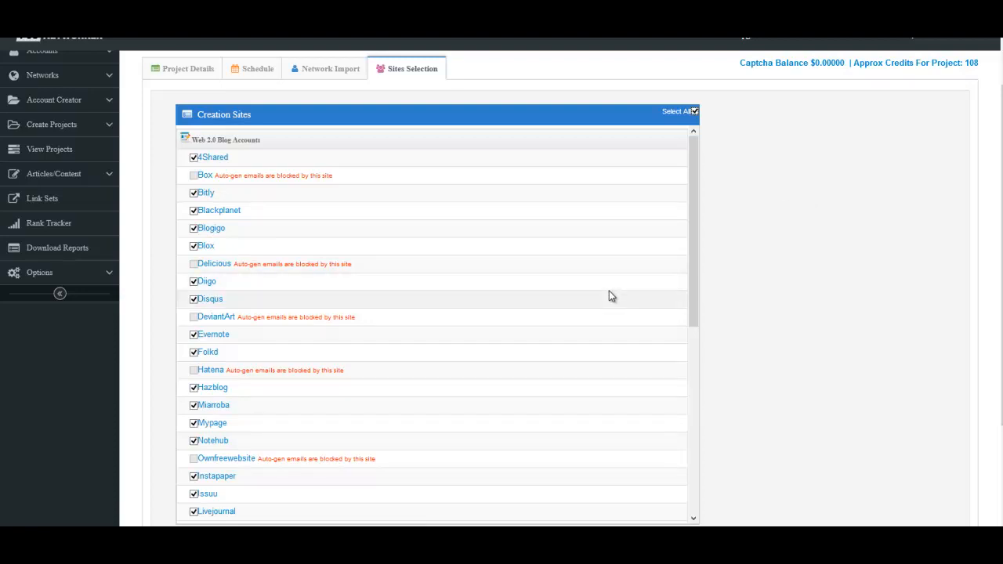
{"action": "scroll", "scroll_direction": "down", "scroll_amount": 3}
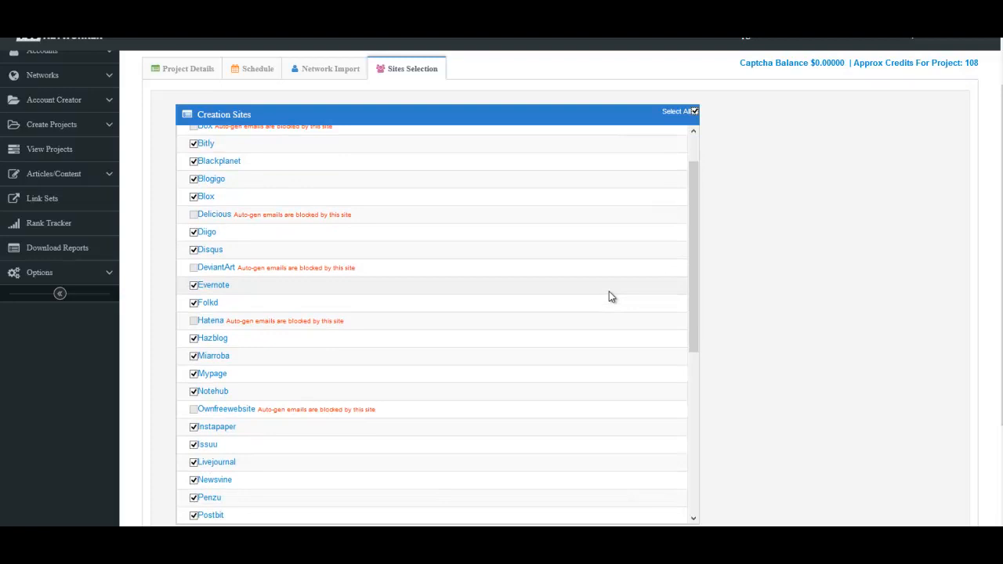
{"action": "scroll", "scroll_direction": "down", "scroll_amount": 3}
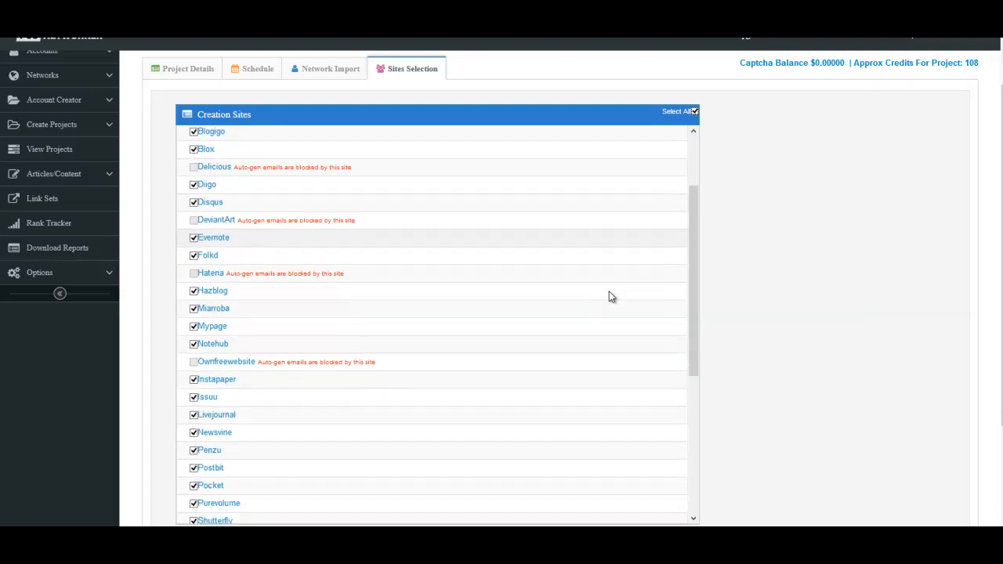
{"action": "scroll", "scroll_direction": "down", "scroll_amount": 3}
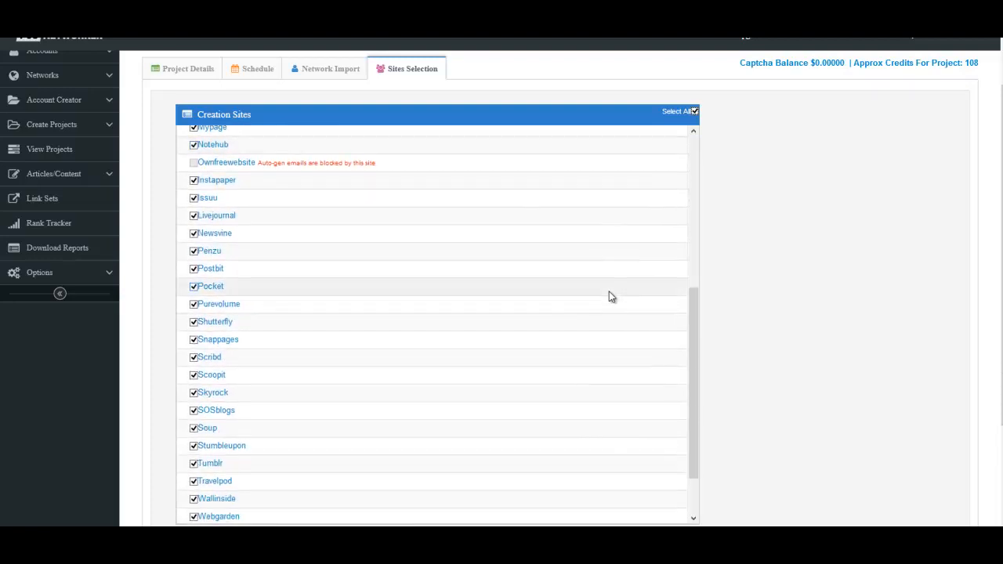
{"action": "scroll", "scroll_direction": "down", "scroll_amount": 3}
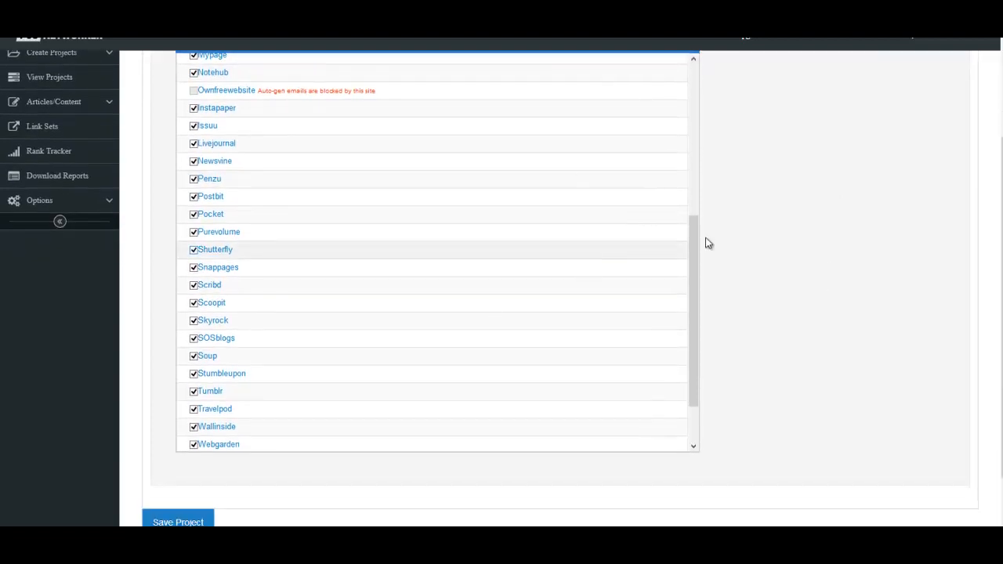
{"action": "mouse_move", "coordinate": [823, 141]}
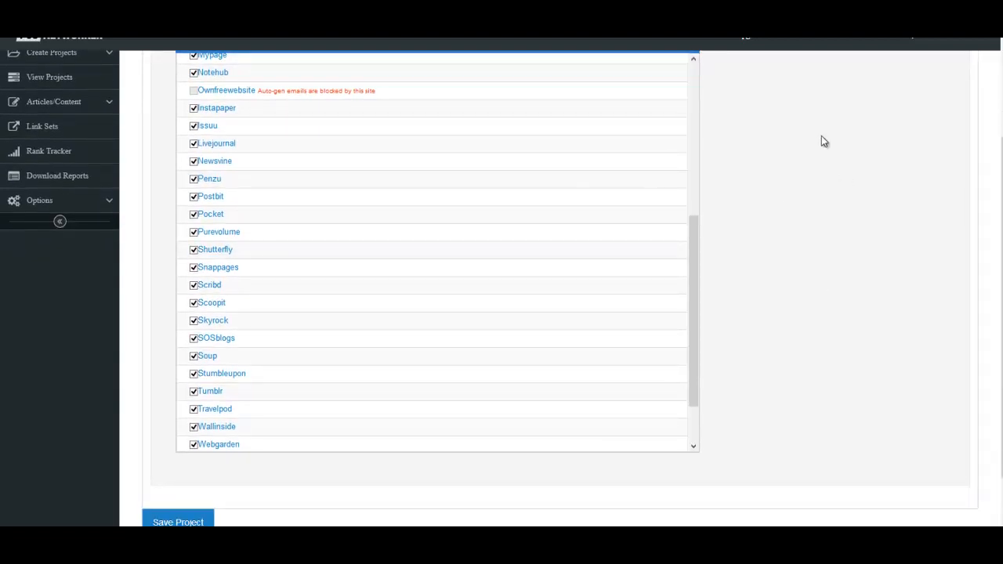
{"action": "mouse_move", "coordinate": [817, 138]}
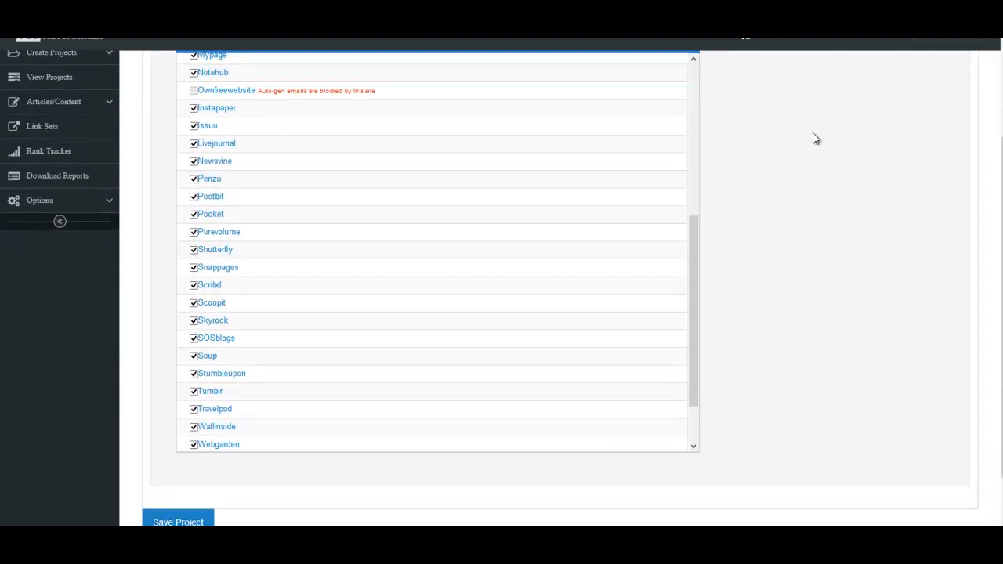
{"action": "mouse_move", "coordinate": [812, 202]}
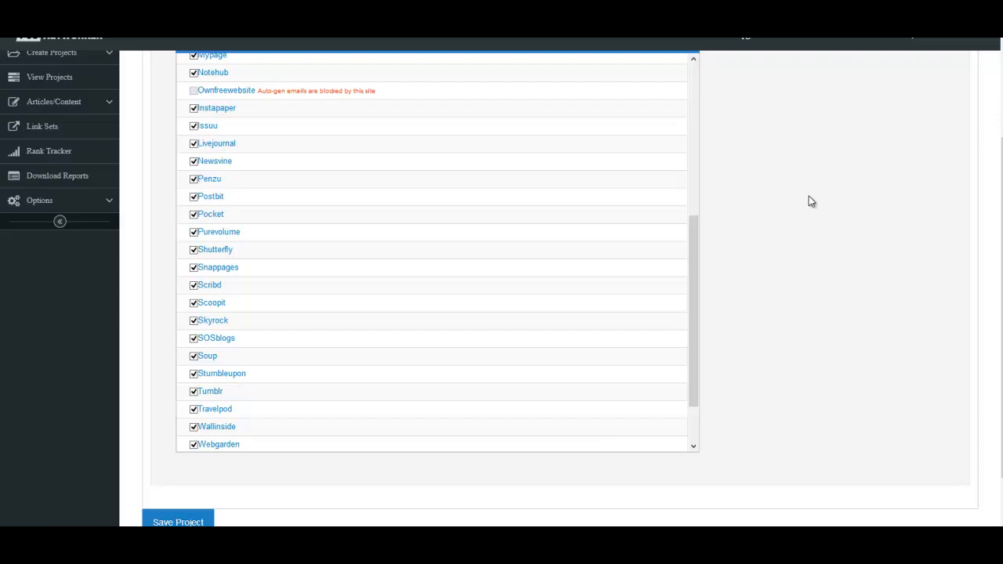
{"action": "scroll", "scroll_direction": "down", "scroll_amount": 3}
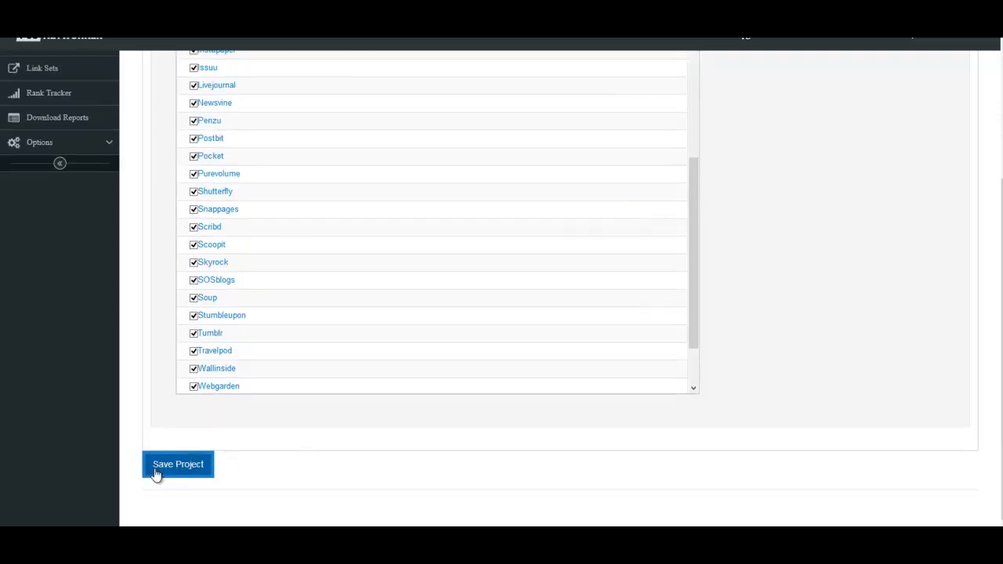
Save the 'Beer Critiques' project with its import names and selected Web 2.0 sites.
{"action": "left_click", "coordinate": [178, 464]}
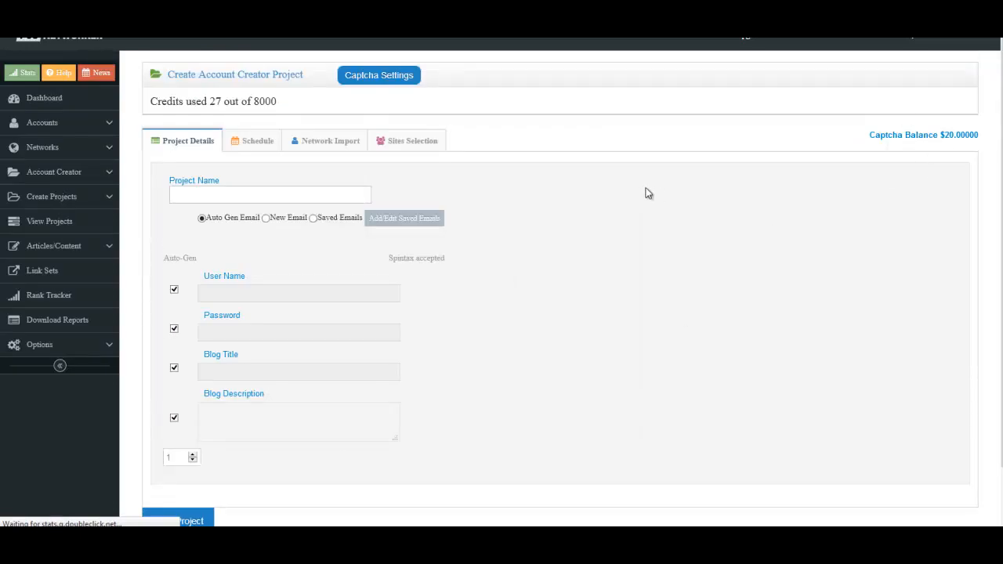
{"action": "mouse_move", "coordinate": [615, 167]}
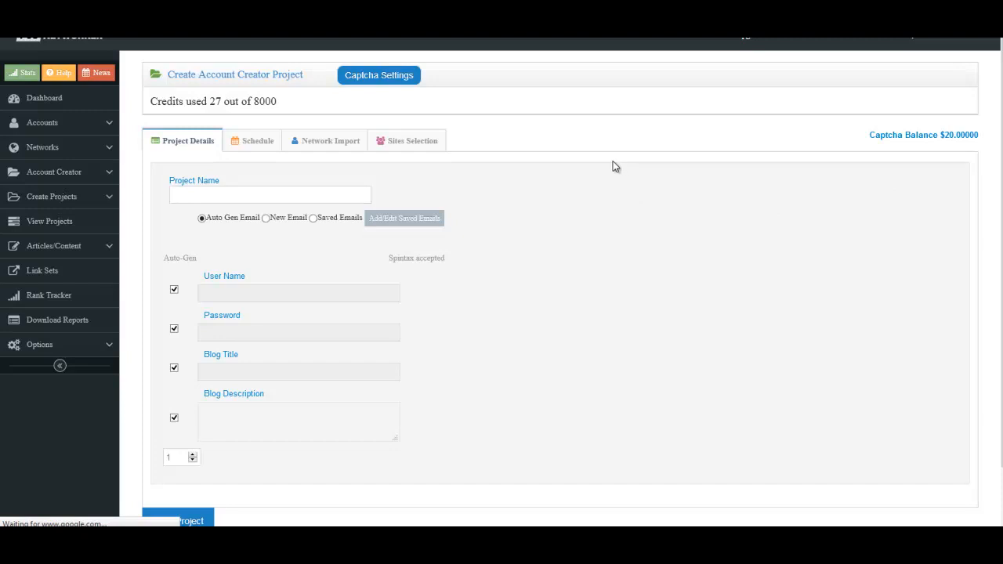